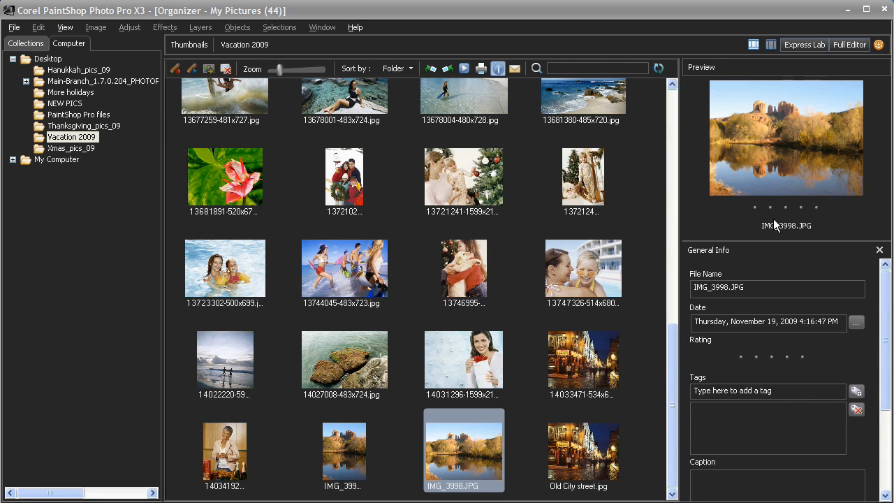
Rate IMG_3998.JPG, add the tags Fall and Outdoors, and widen the thumbnail grid
click(817, 207)
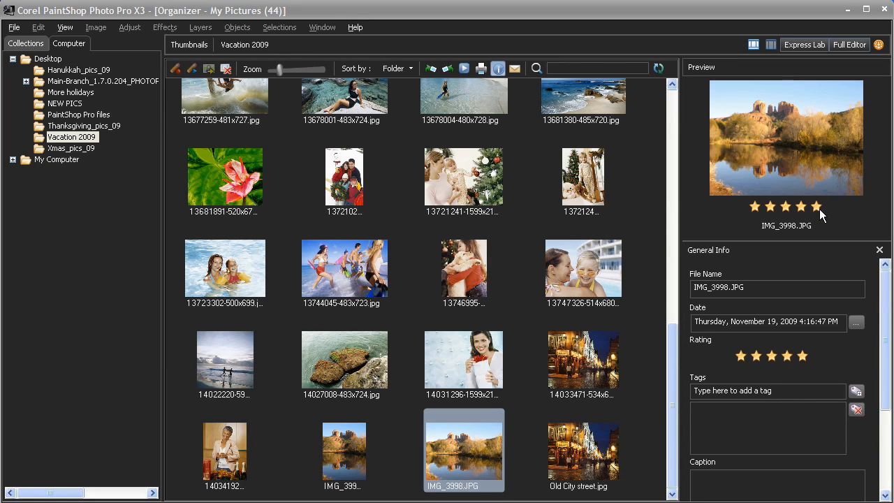
mouse_move(764, 389)
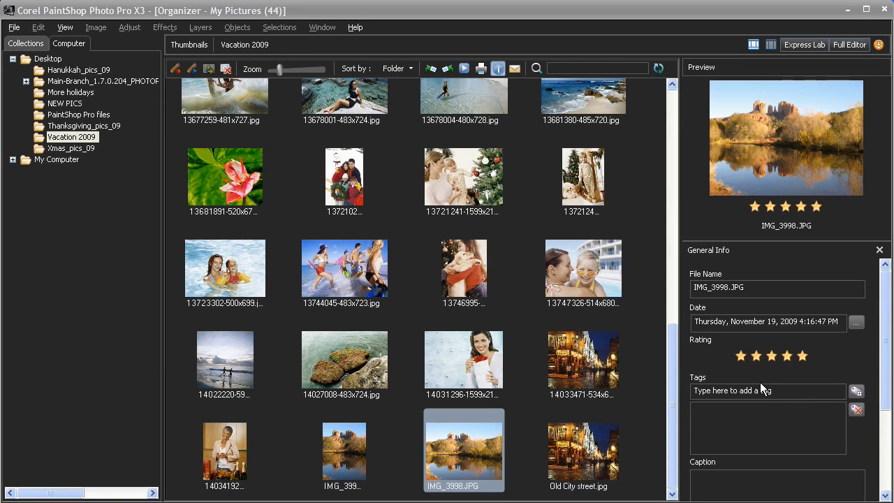
text(Fall)
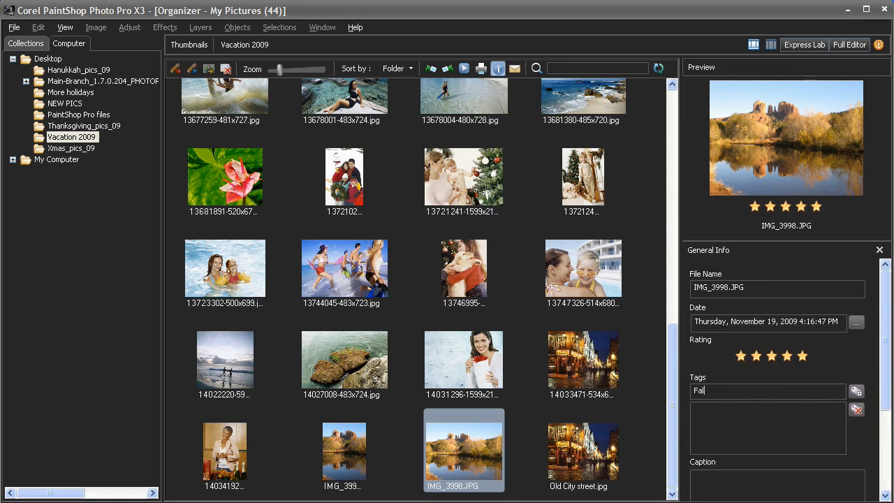
text(Outdoors)
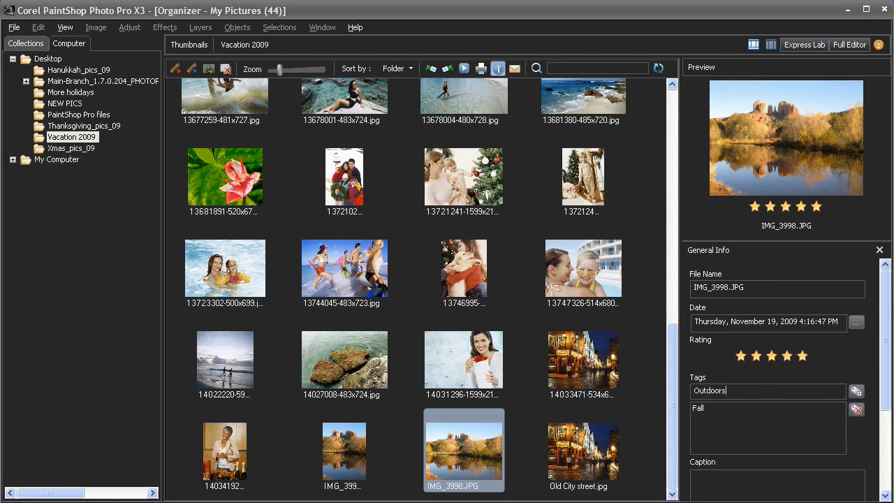
scroll(down, 3)
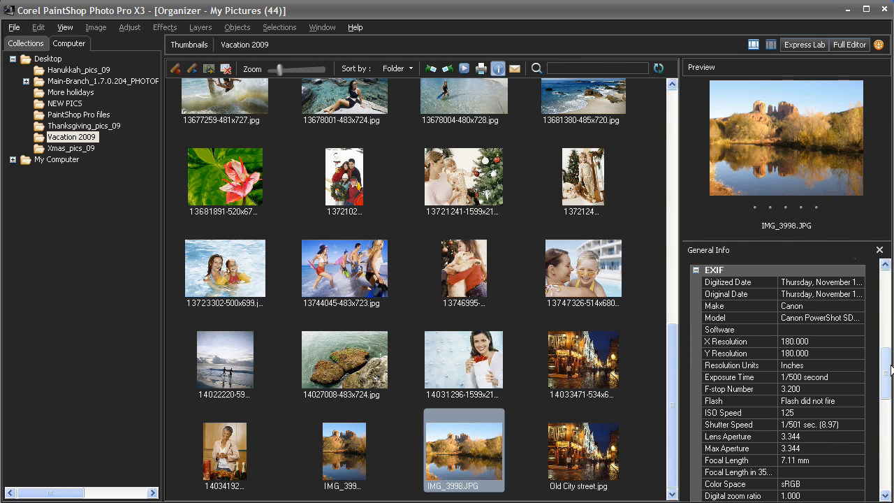
scroll(up, 3)
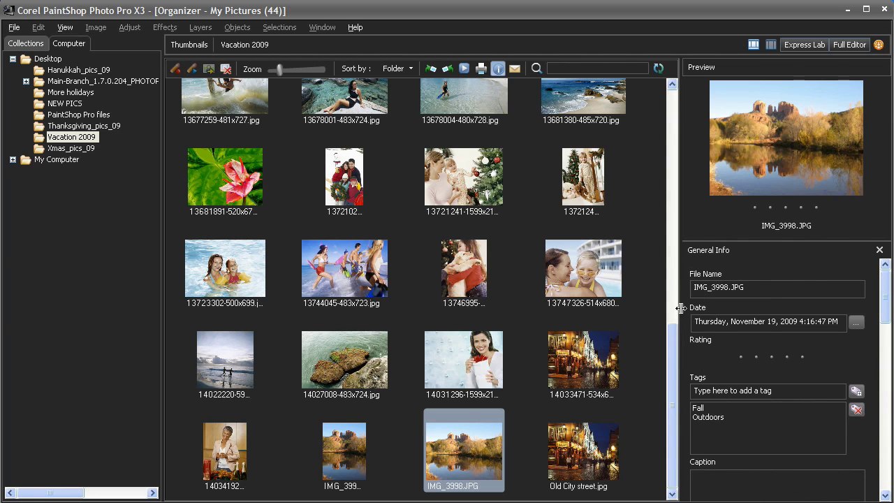
drag(681, 310, 587, 314)
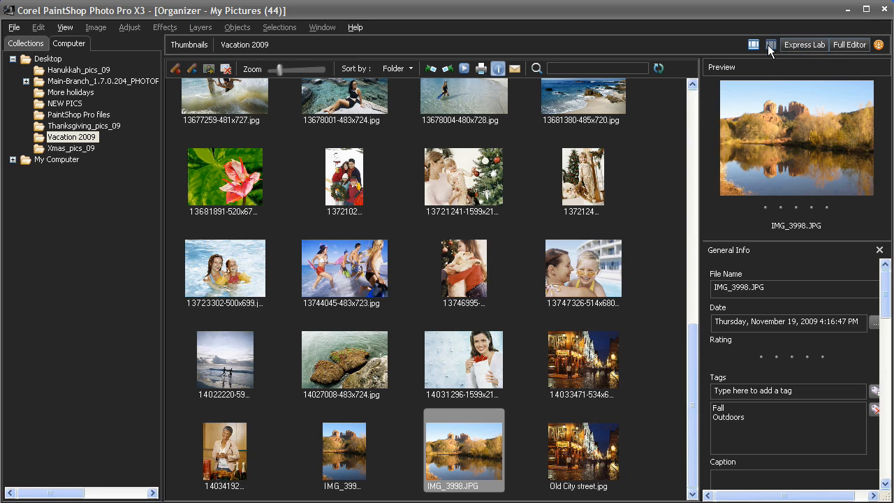
Switch to Preview layout, show the Last 12 Months collection, and try smart-collection rules
click(771, 44)
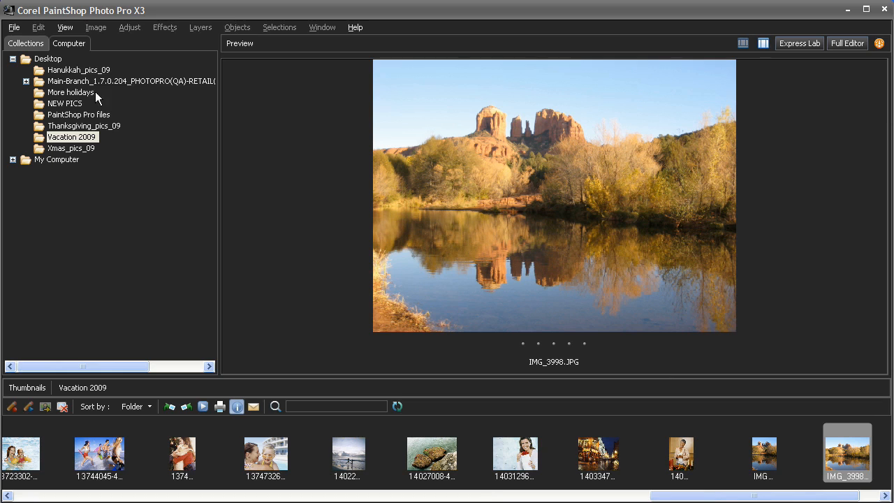
click(26, 43)
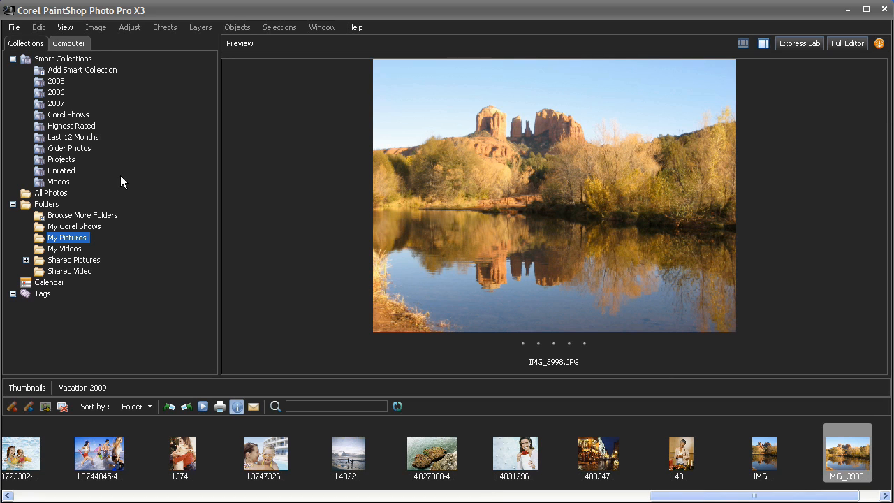
click(73, 137)
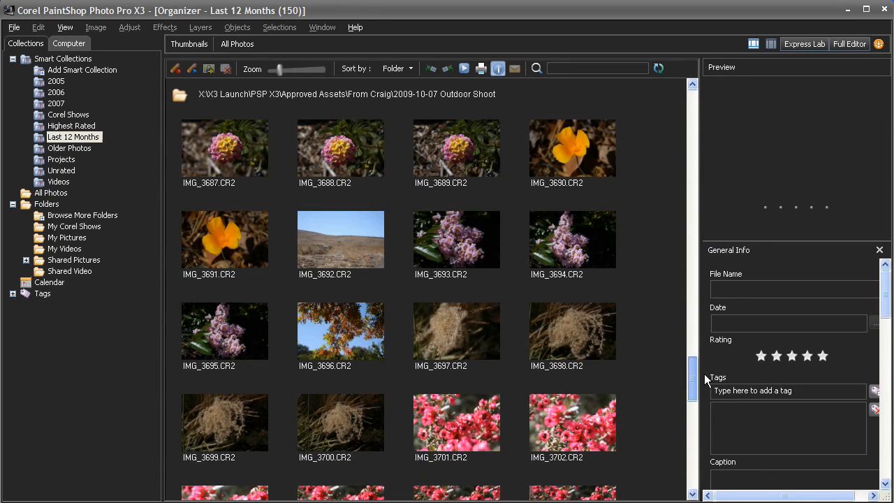
scroll(down, 3)
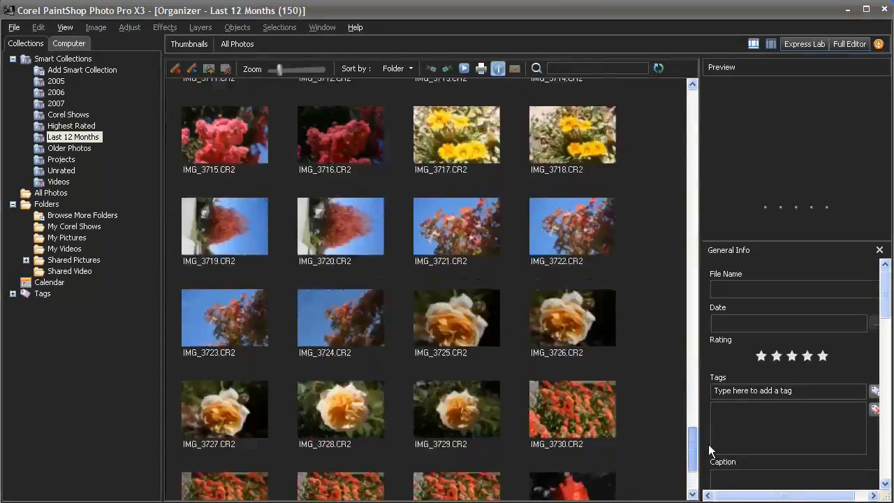
scroll(up, 3)
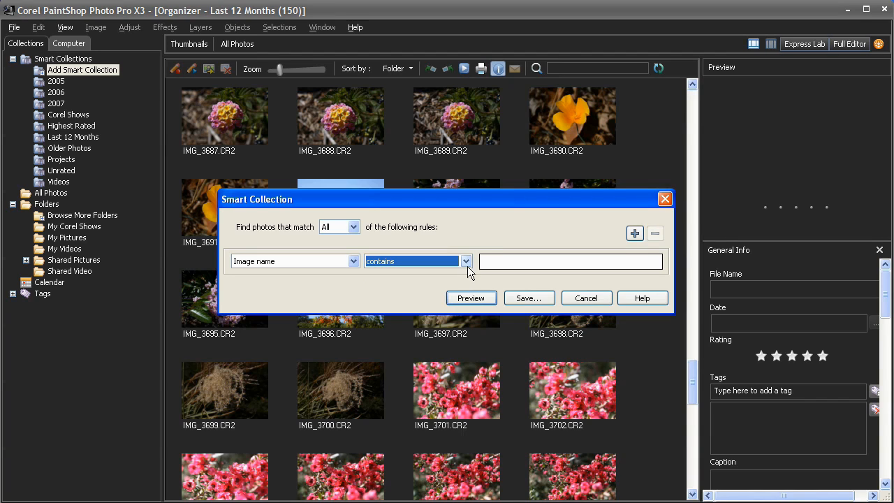
click(634, 234)
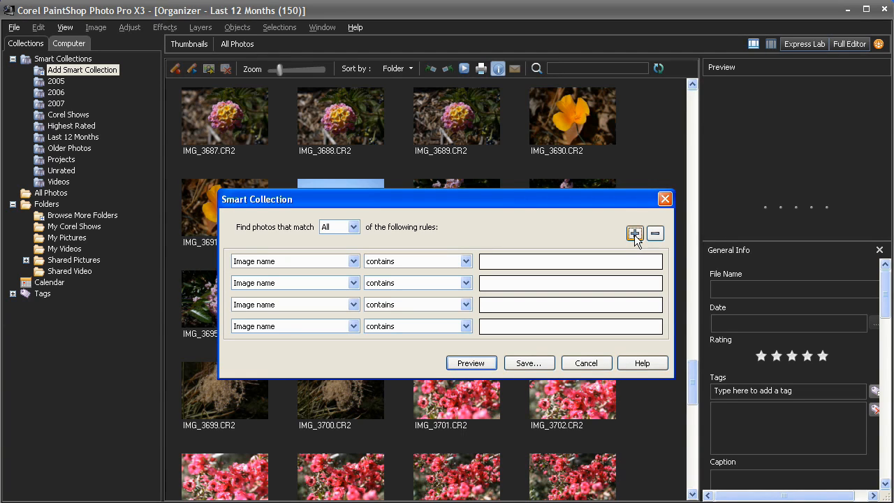
click(586, 362)
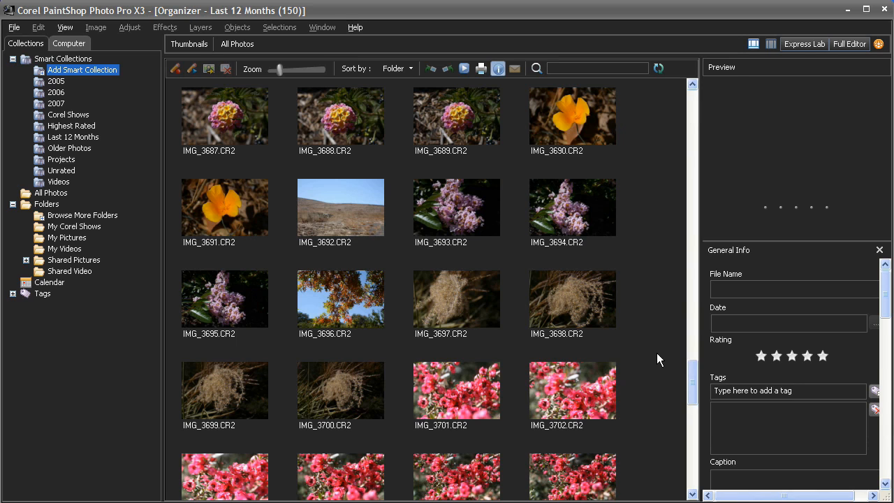
Open _DBS2955.NEF in Camera RAW Lab and set saturation 31 and shadow 18
click(82, 137)
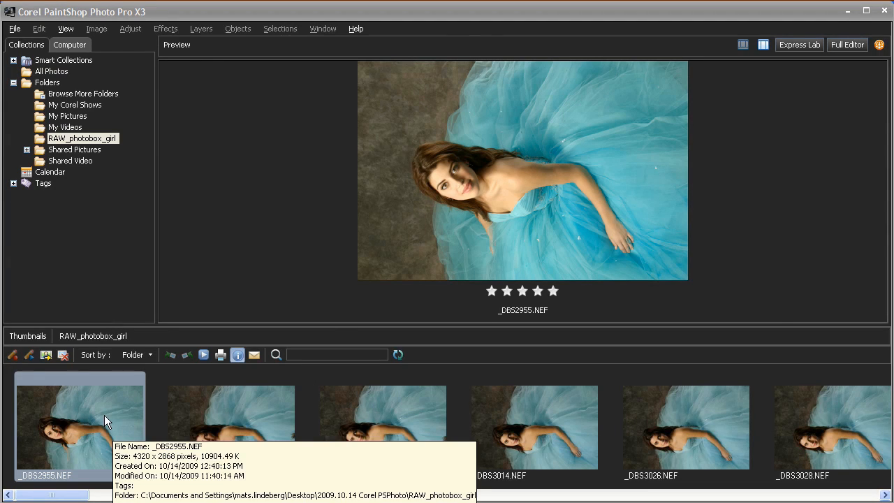
click(848, 44)
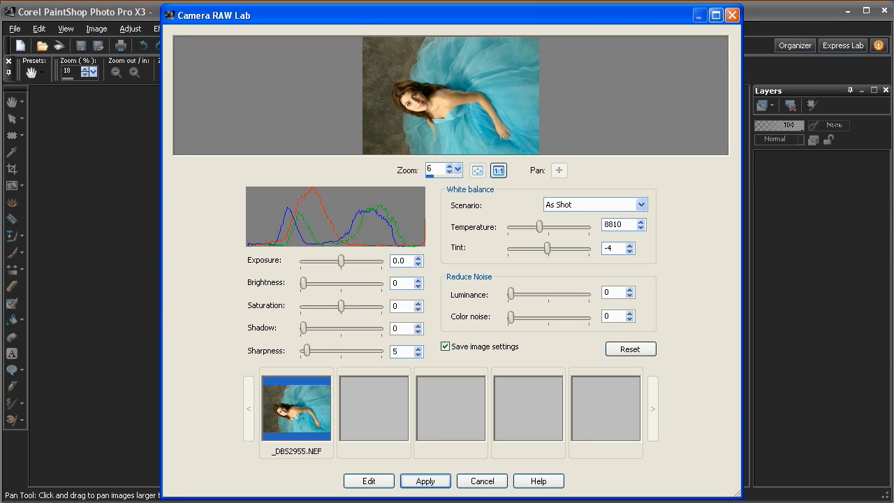
mouse_move(243, 474)
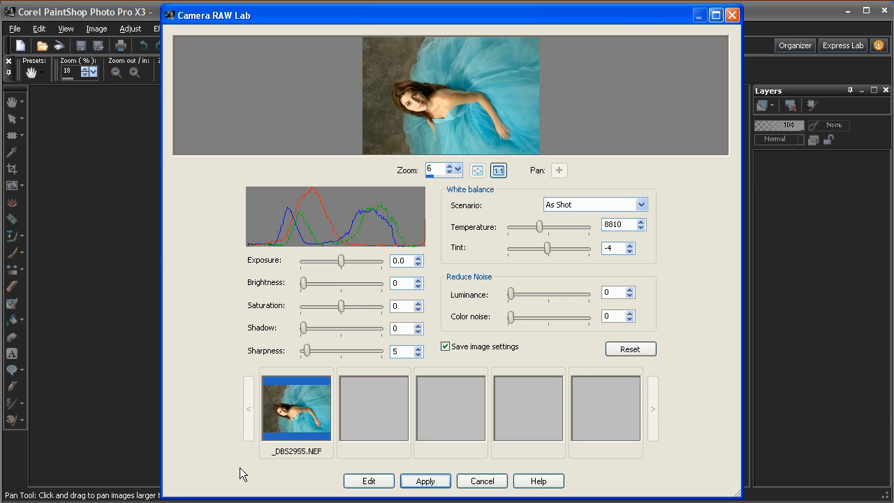
mouse_move(342, 308)
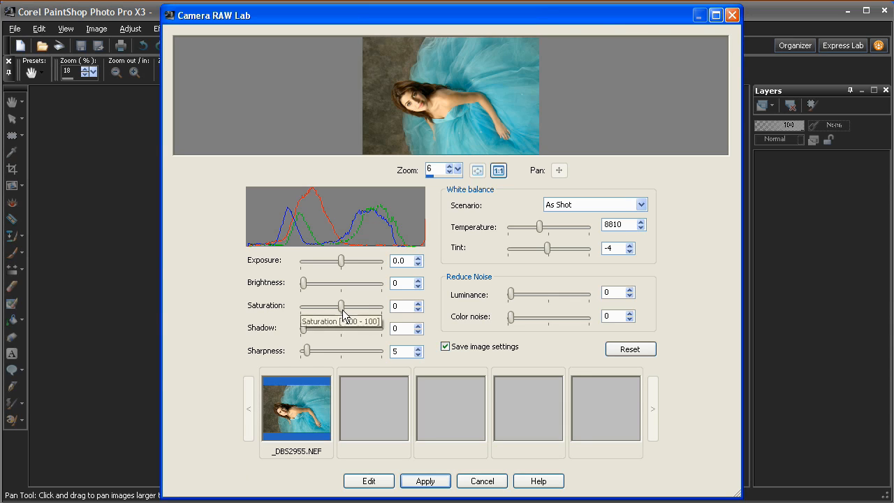
drag(342, 307, 352, 306)
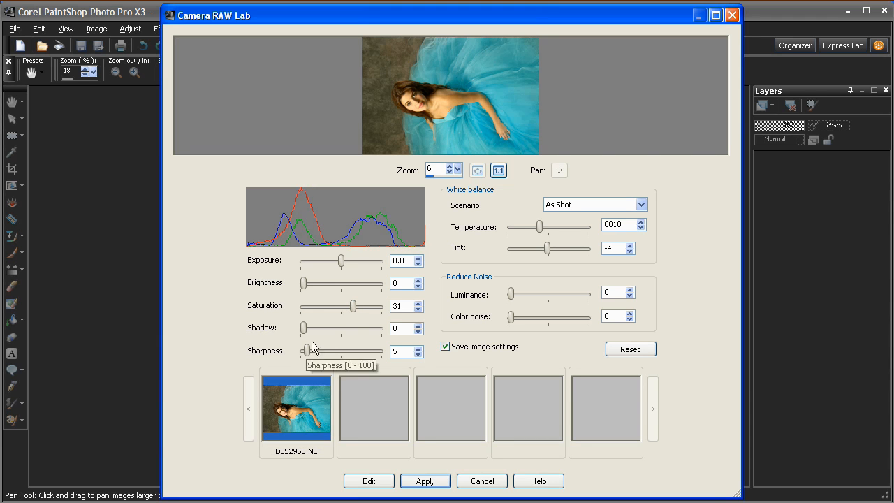
drag(302, 328, 312, 329)
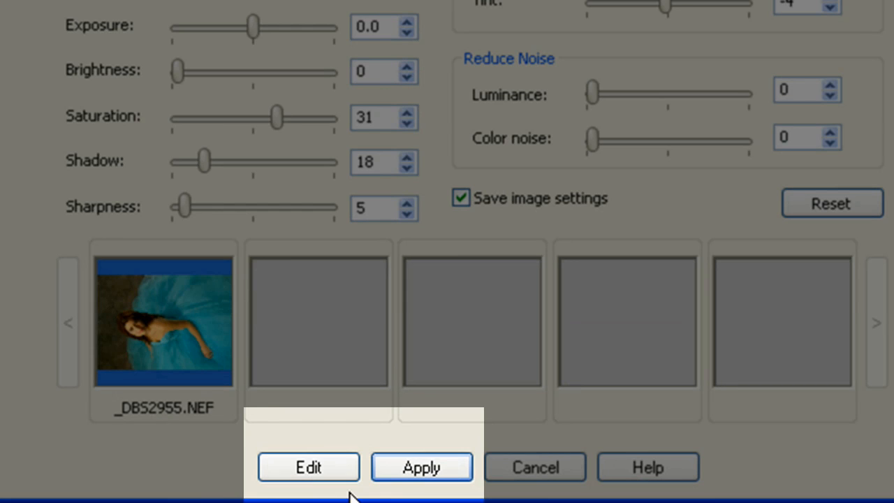
mouse_move(367, 488)
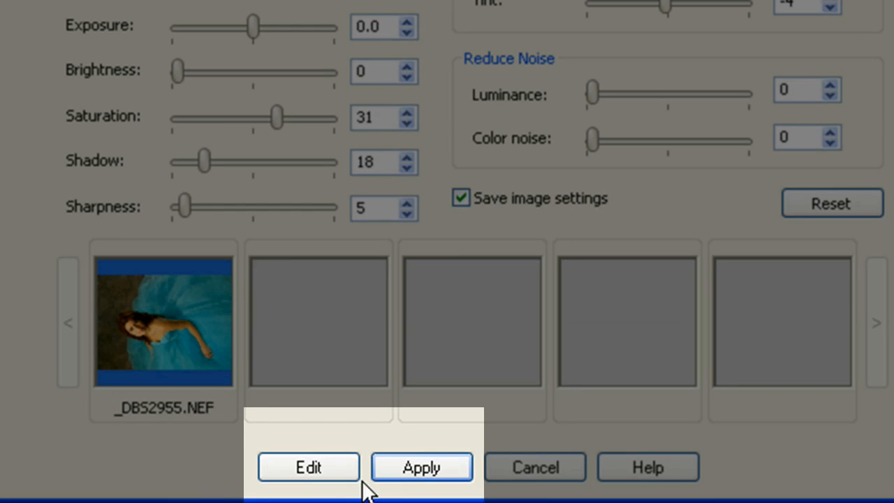
mouse_move(422, 467)
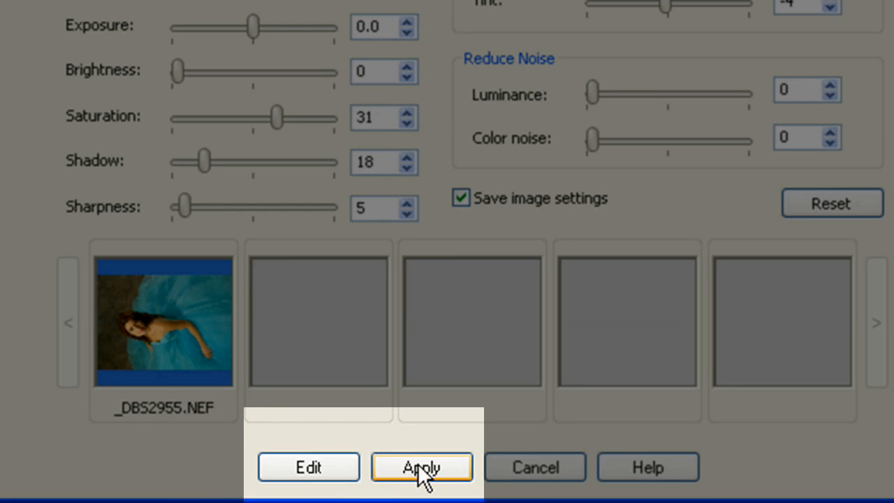
Apply the RAW edits, capture them from _DBS2955.NEF, and apply them to the other portraits
click(421, 466)
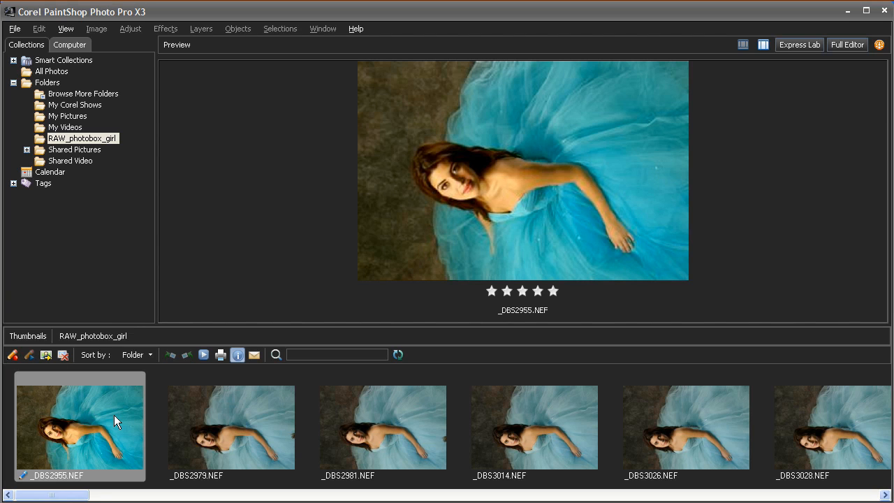
right_click(80, 426)
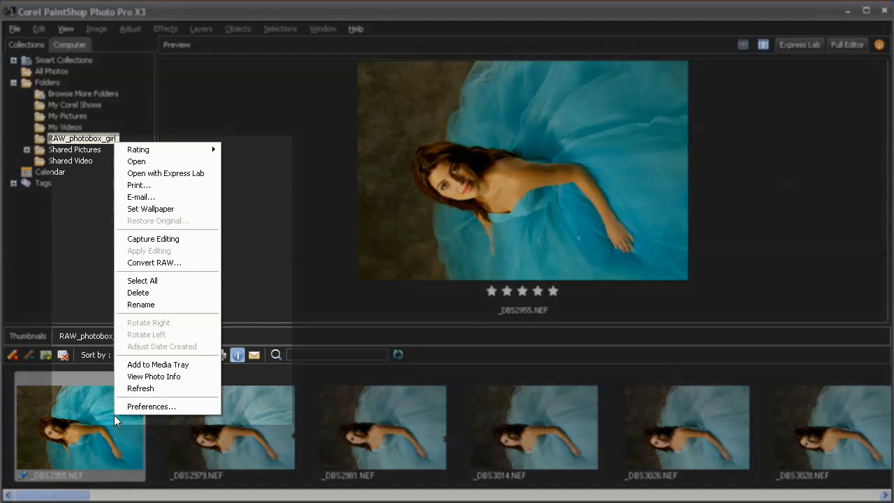
mouse_move(153, 238)
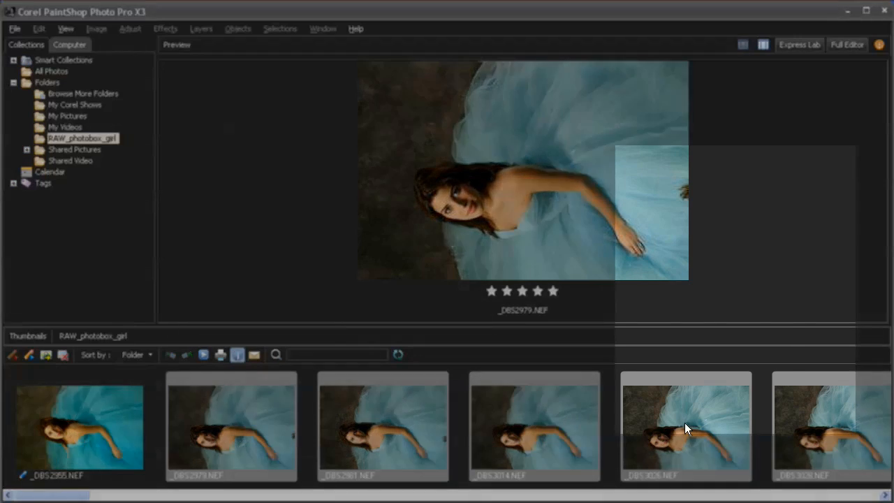
right_click(686, 428)
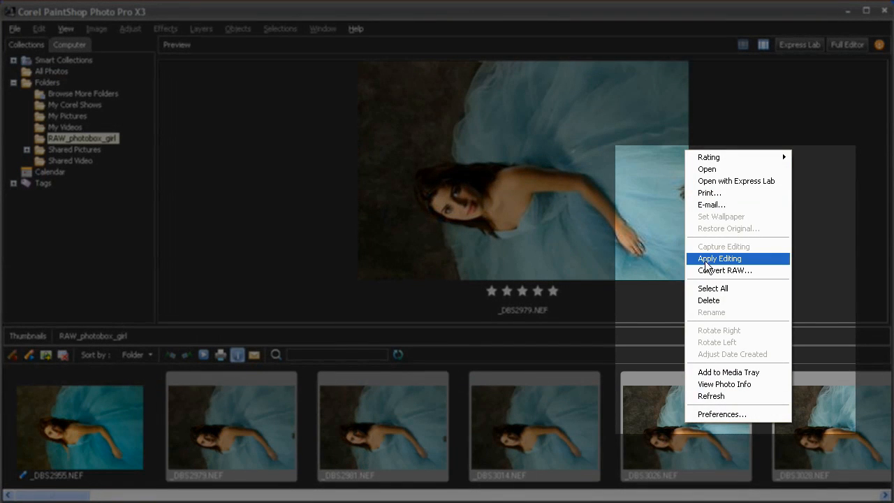
click(719, 258)
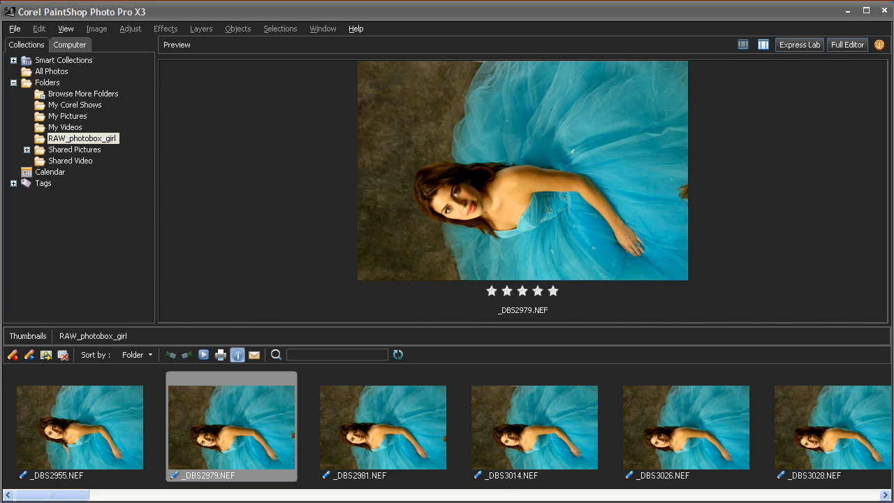
Open Smart Carver on the lake photo and zoom in the preview
click(847, 45)
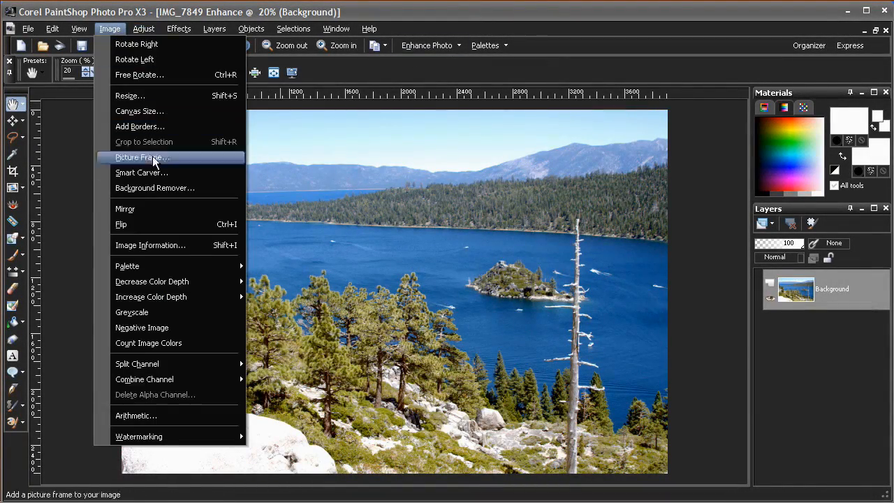
click(142, 173)
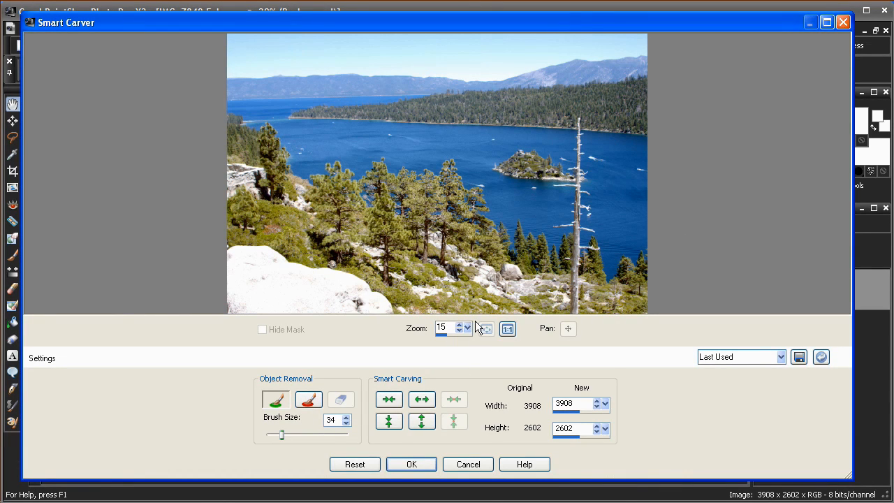
click(467, 325)
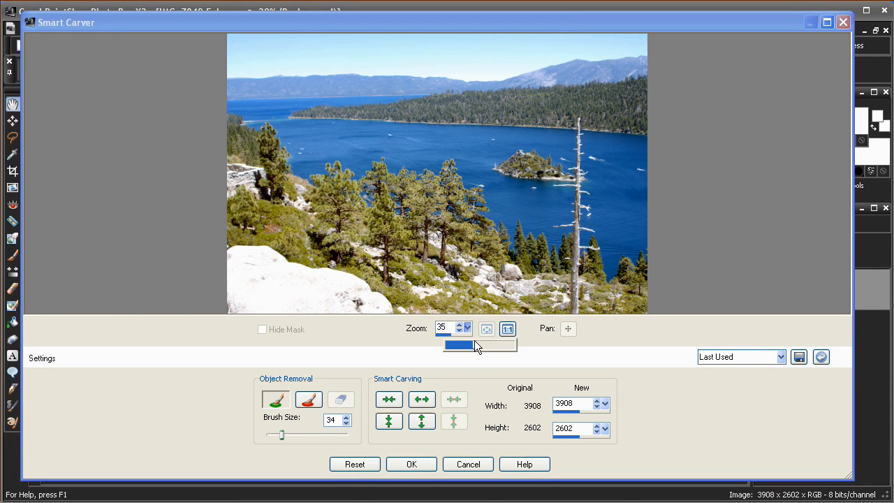
click(486, 328)
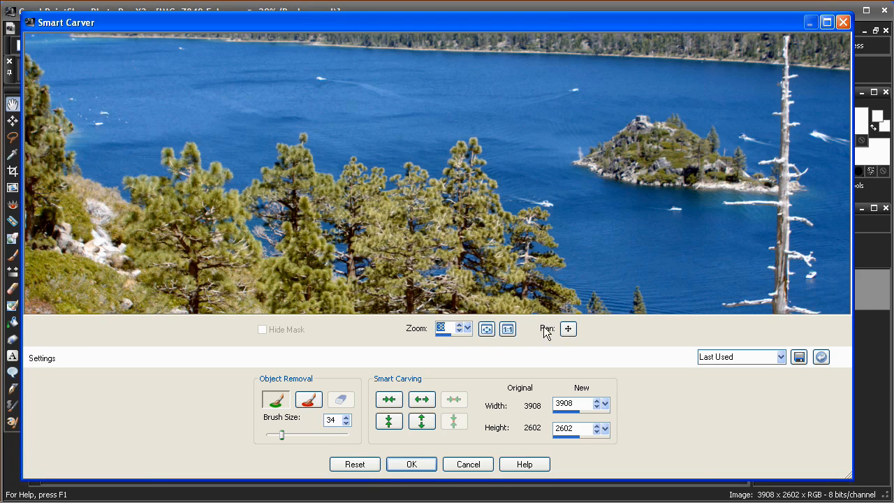
Paint the dead tree from top to lower trunk with the Object Removal brush
click(568, 328)
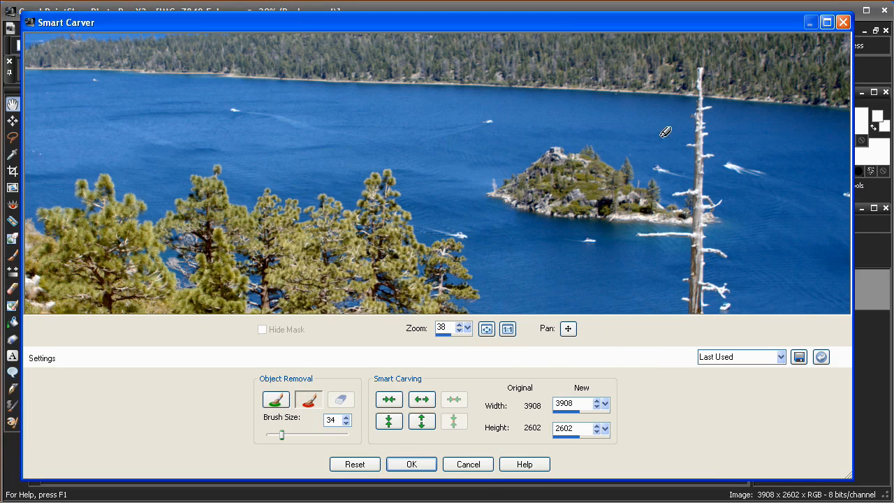
drag(698, 67, 698, 147)
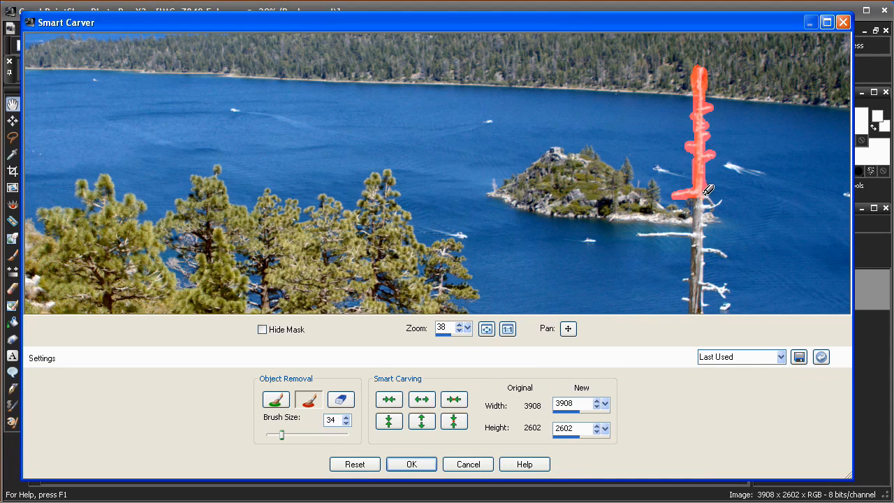
drag(705, 192, 688, 229)
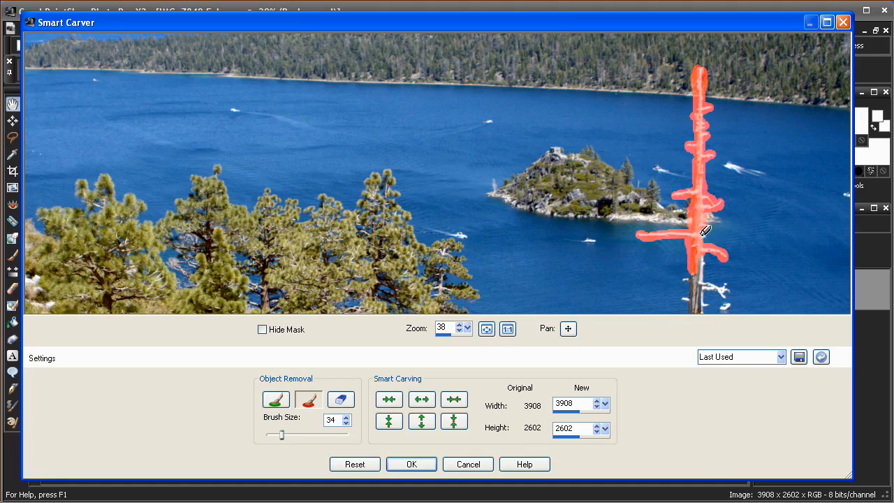
drag(701, 234, 709, 286)
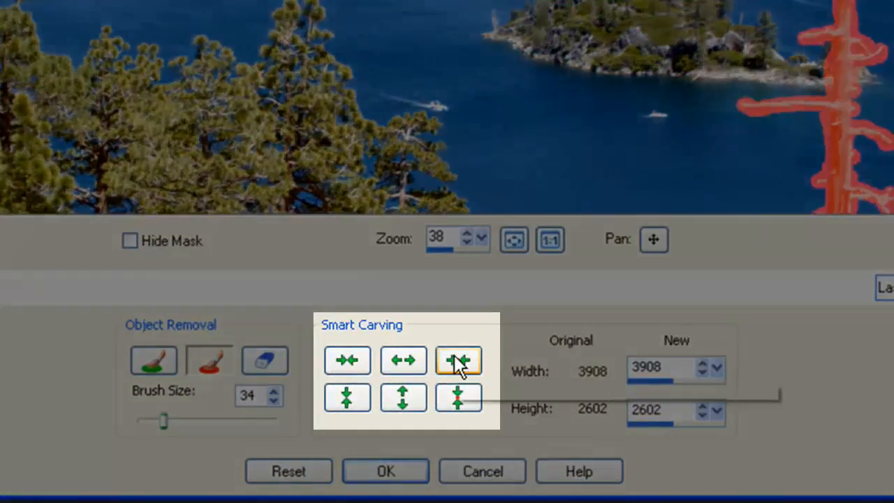
click(458, 361)
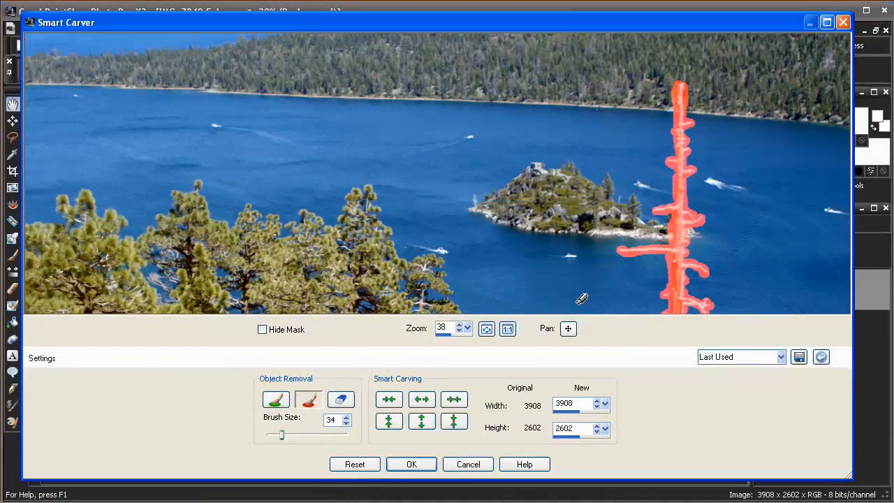
Accept the tree-free Smart Carver result and resize the carved photo's window
click(412, 464)
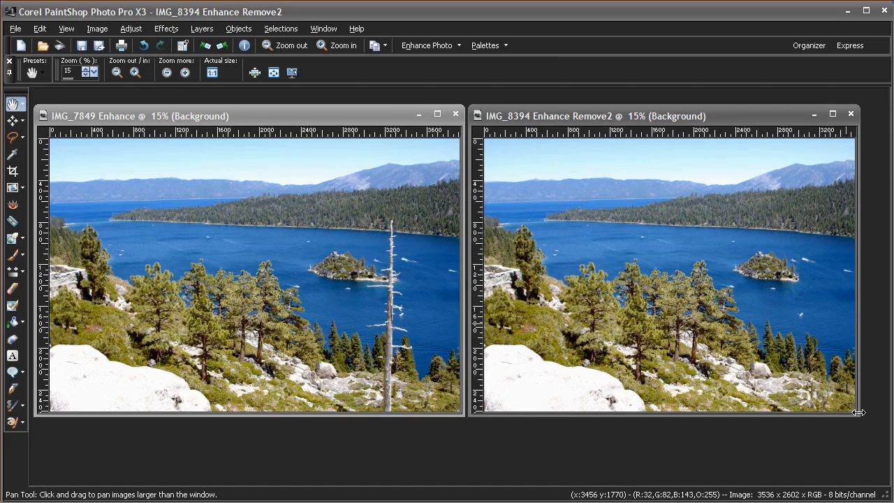
drag(859, 412, 878, 419)
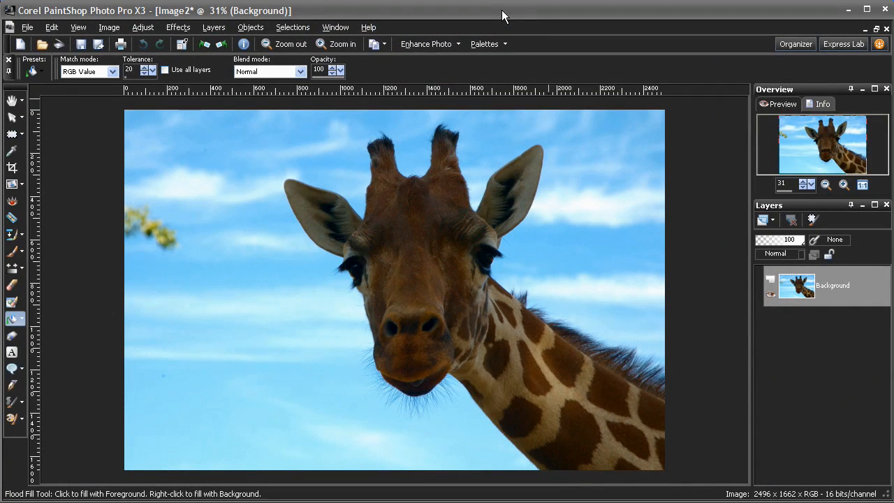
Open Image > Object Extractor and trace the giraffe's chin, muzzle, ears, horns and mane
click(109, 27)
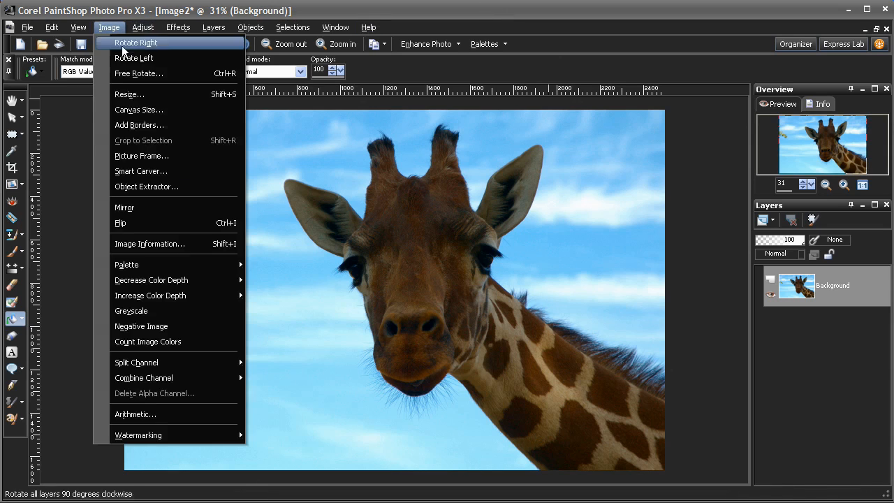
click(146, 186)
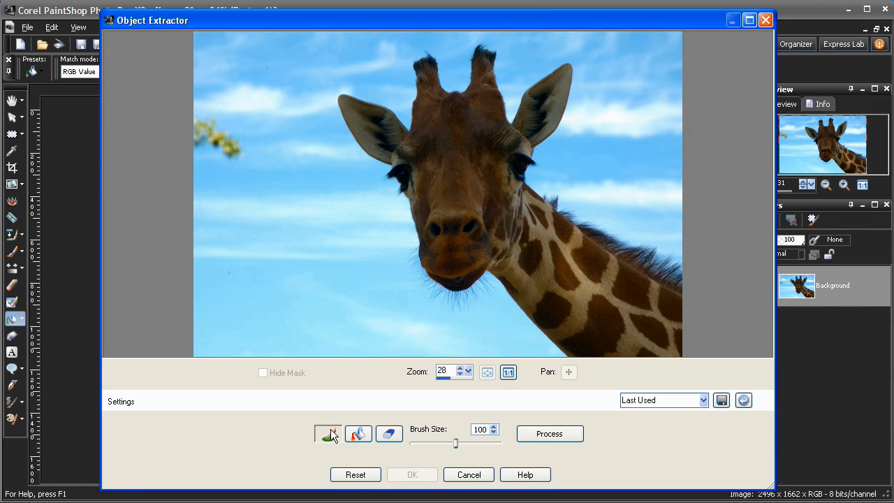
drag(514, 297, 573, 352)
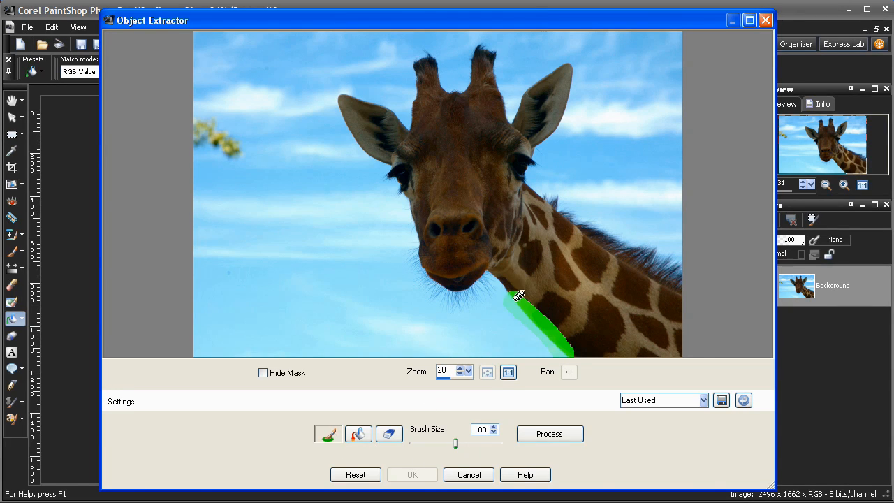
drag(520, 297, 422, 238)
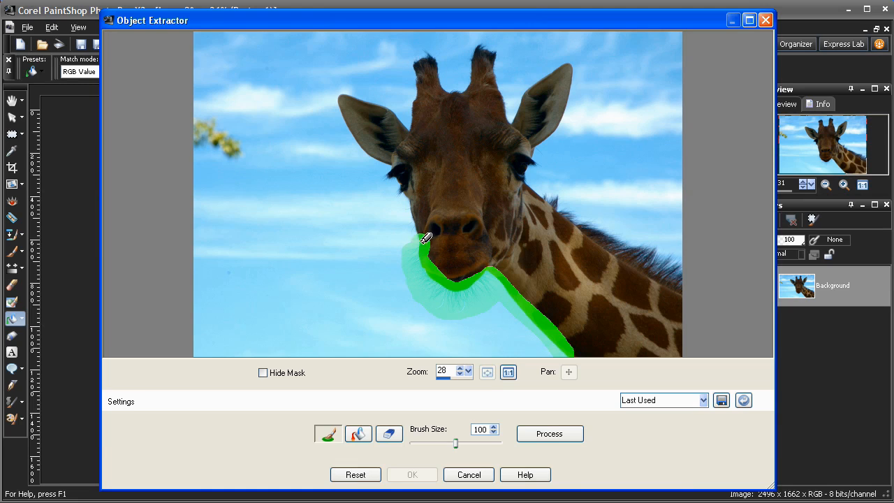
drag(426, 238, 419, 56)
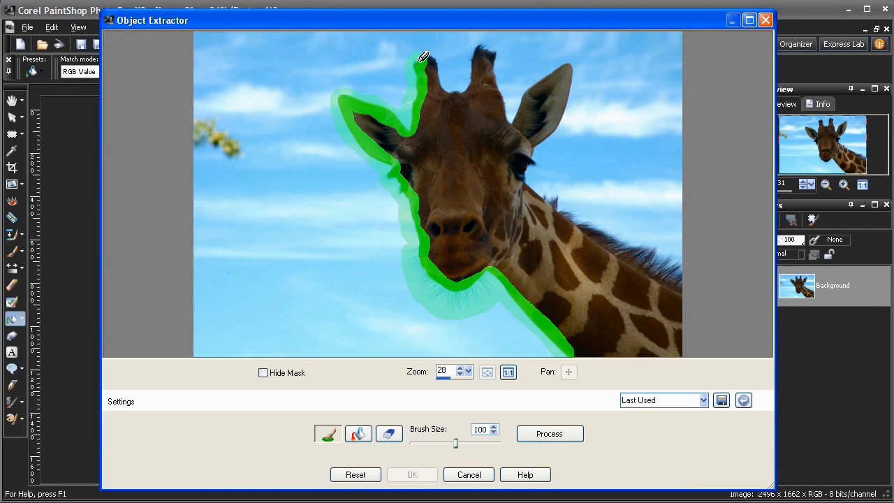
drag(420, 58, 564, 119)
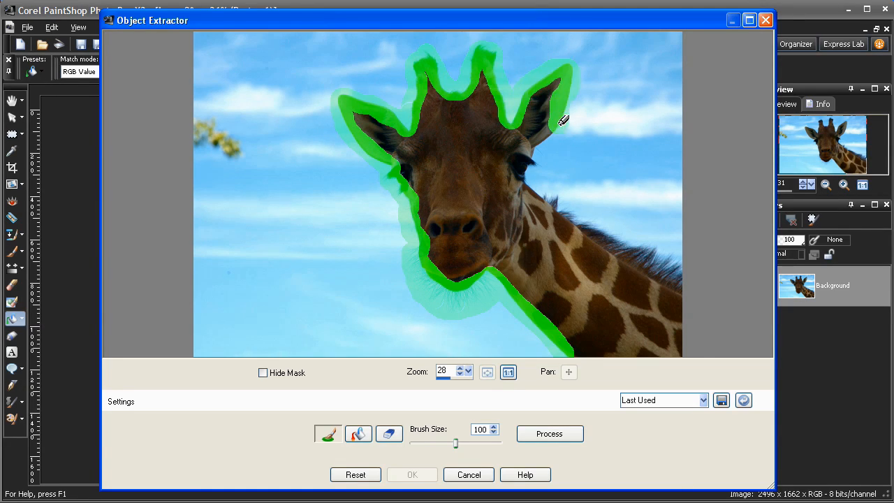
drag(562, 119, 677, 253)
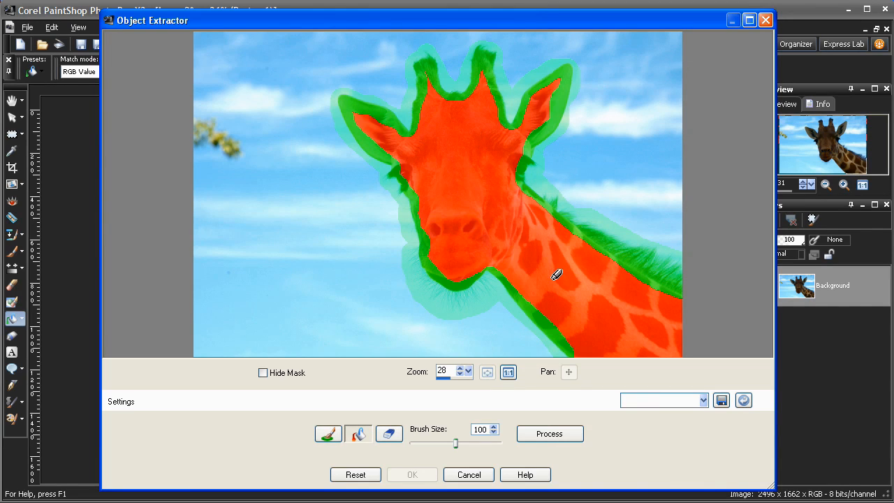
mouse_move(550, 433)
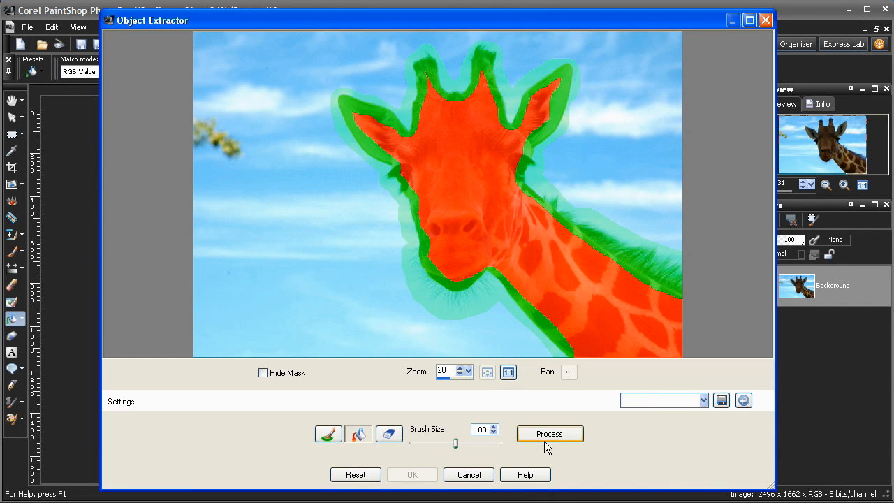
mouse_move(549, 434)
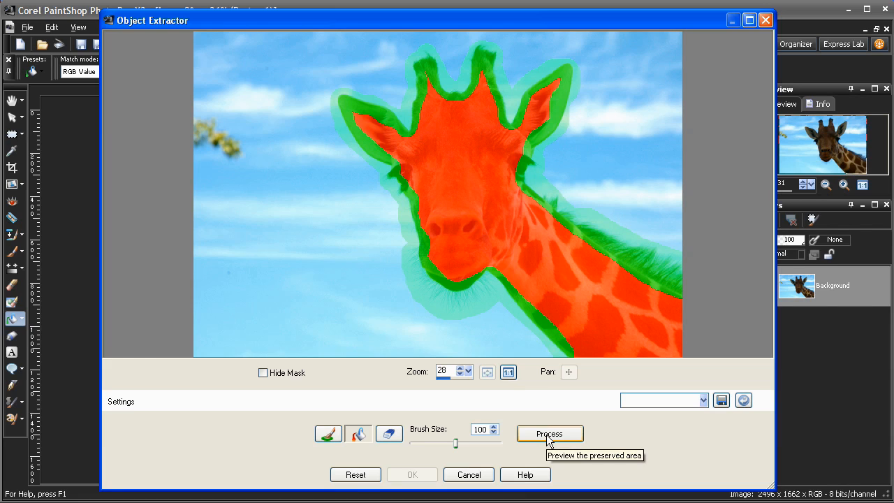
Process the giraffe extraction and tick Hide Mask to view the cutout
click(550, 434)
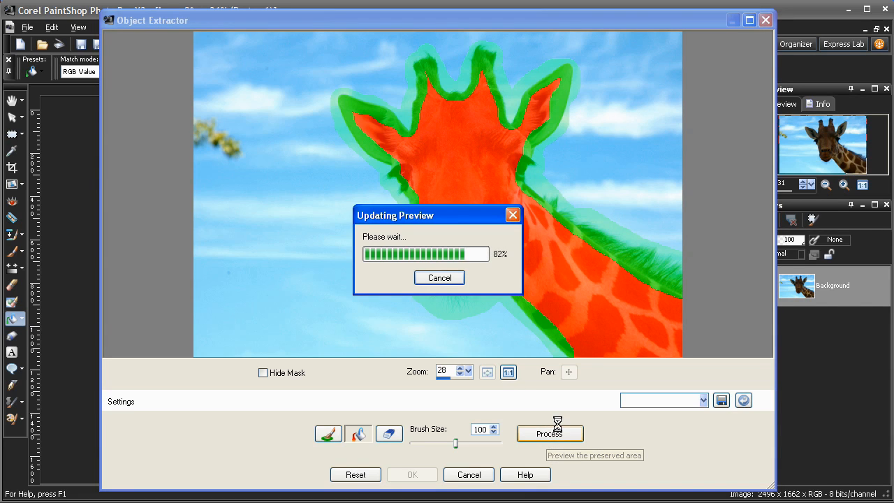
click(549, 433)
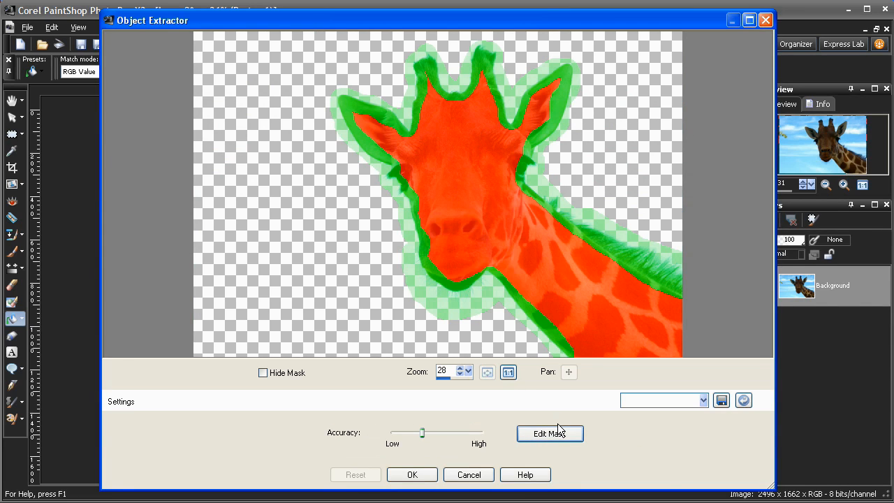
mouse_move(263, 373)
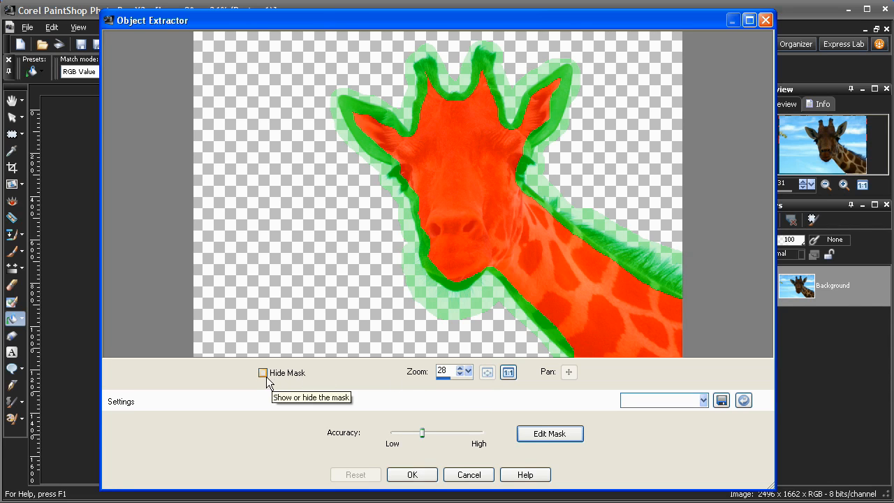
click(263, 372)
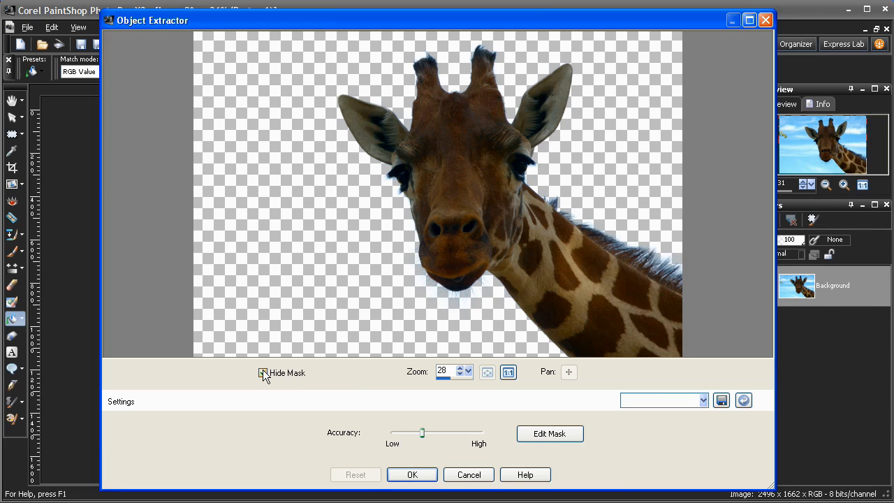
click(262, 373)
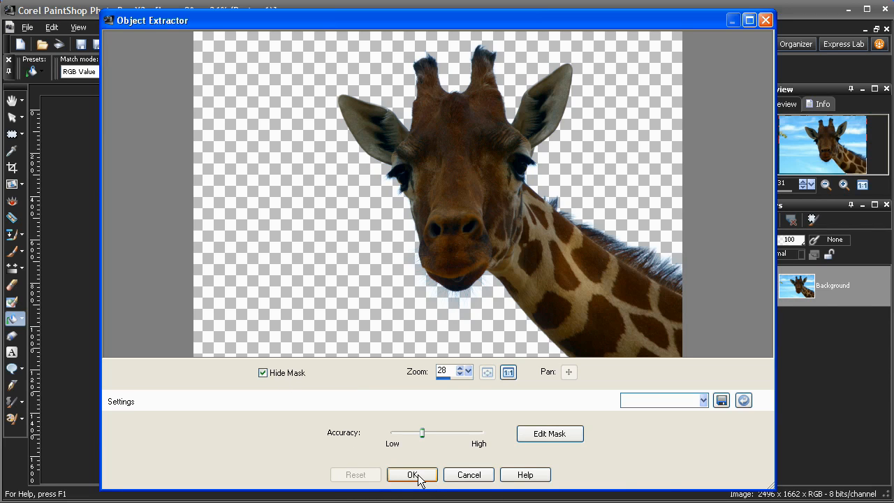
Apply the extraction, move a new blank layer beneath the giraffe, and zoom out
click(411, 474)
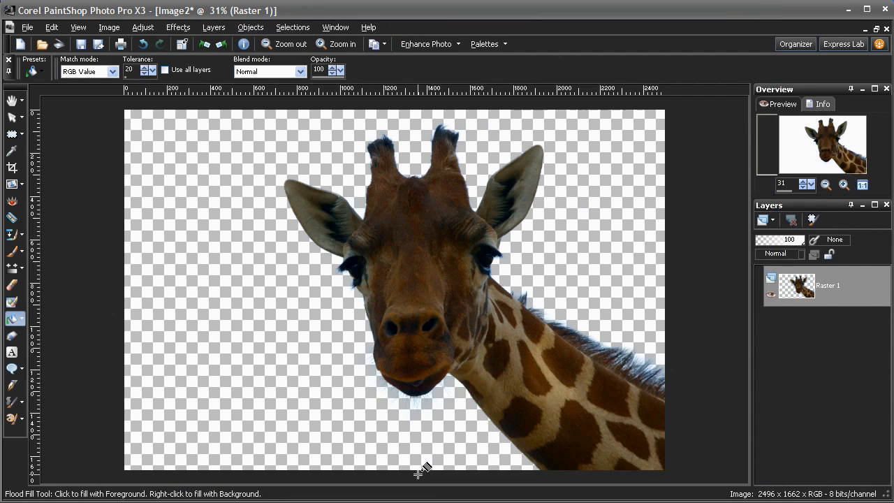
mouse_move(471, 478)
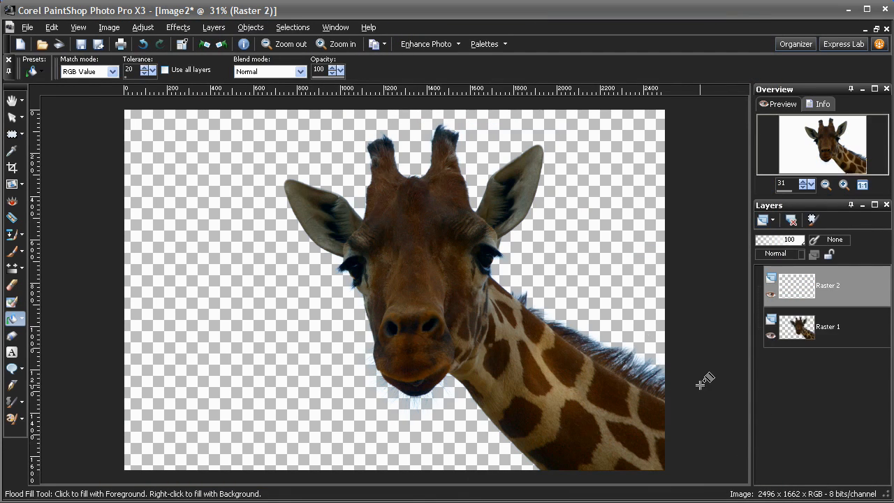
drag(796, 285, 796, 326)
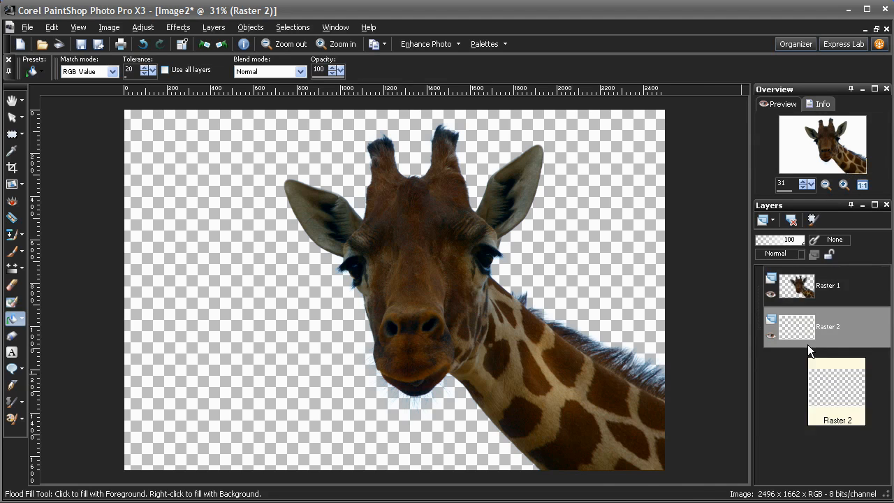
mouse_move(216, 330)
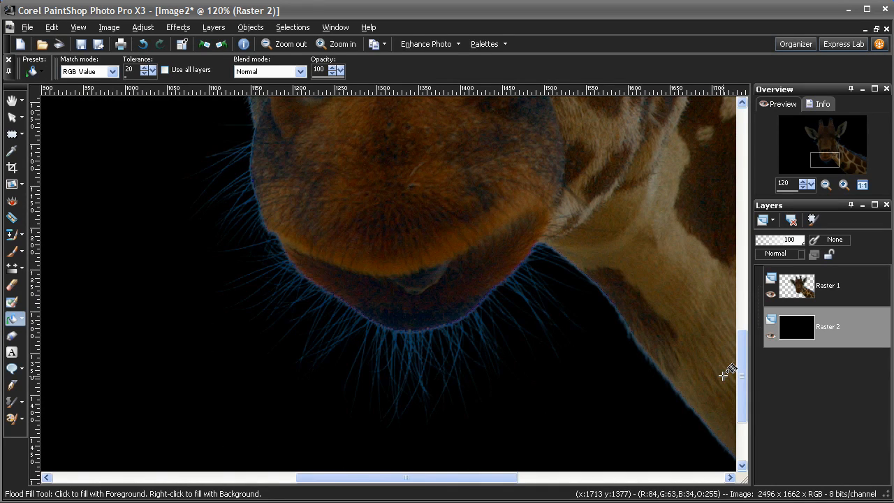
click(285, 43)
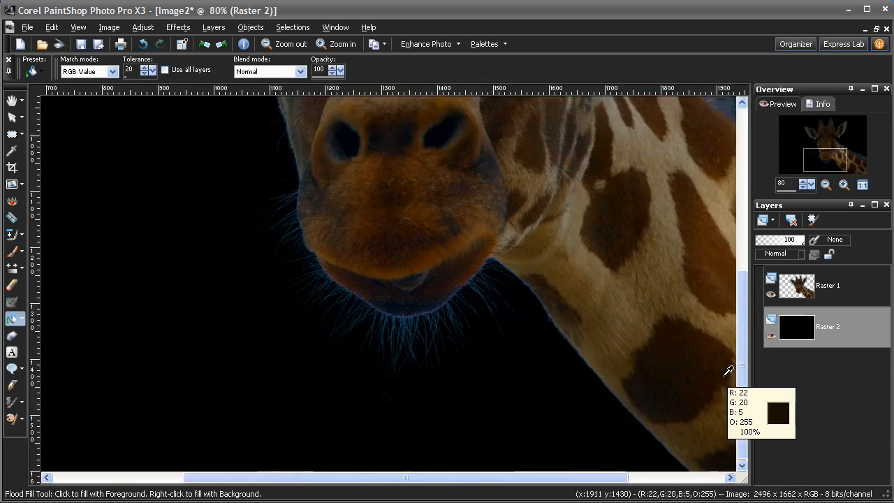
click(286, 44)
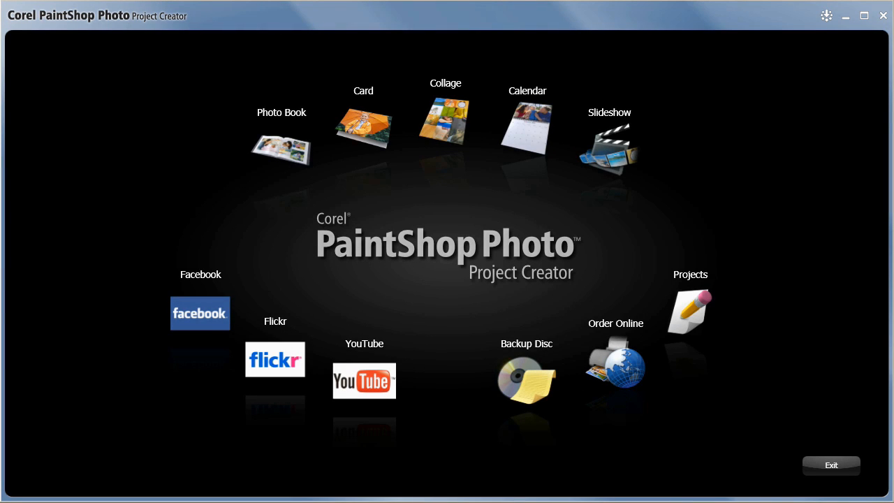
Start a slideshow project named Skating with Widescreen (16:9) output format
click(608, 146)
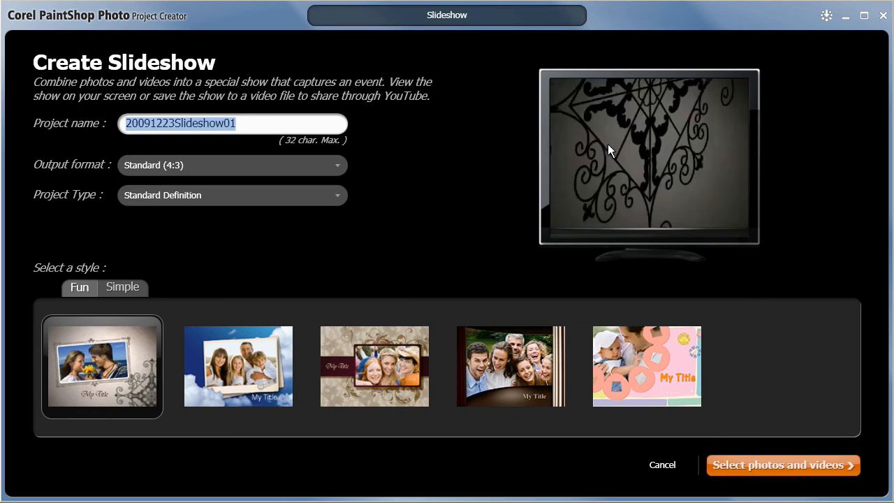
text(Skati)
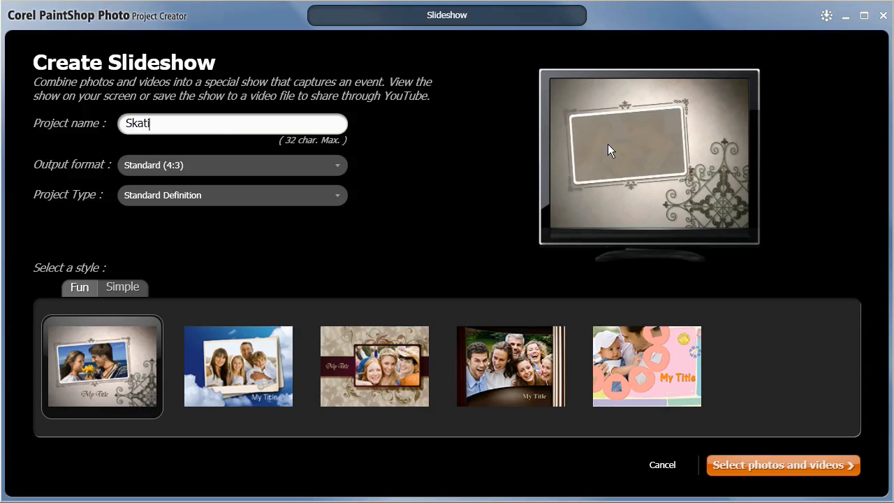
text(ng)
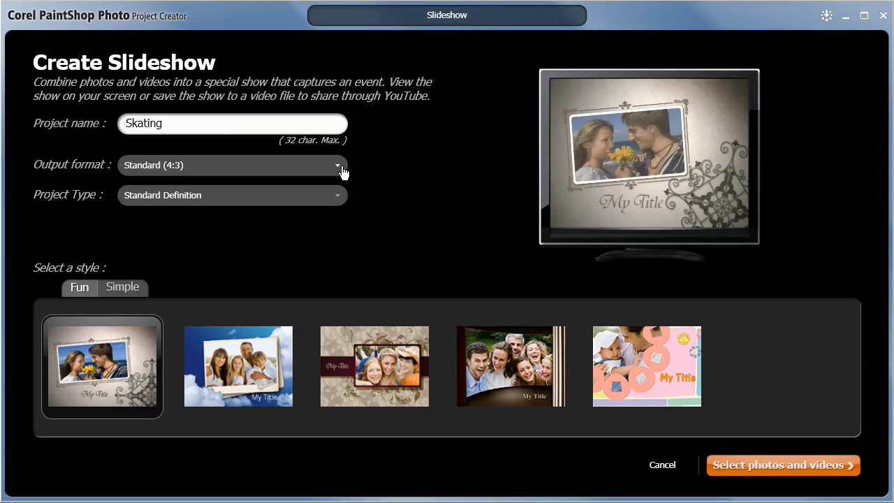
click(338, 165)
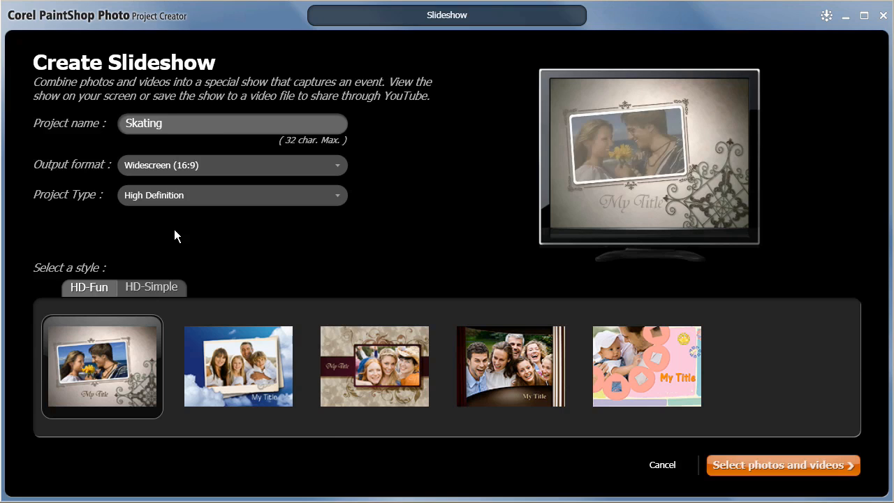
click(238, 366)
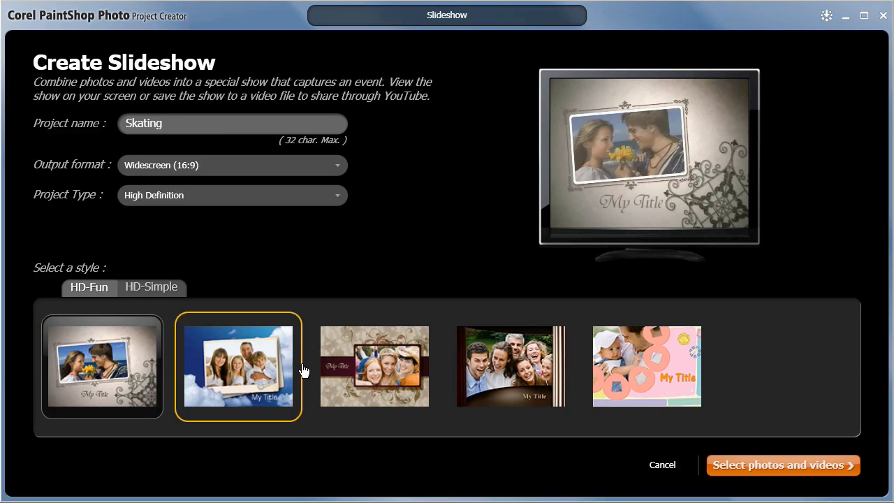
Pick the first HD-Simple style and proceed to selecting photos and videos
click(151, 286)
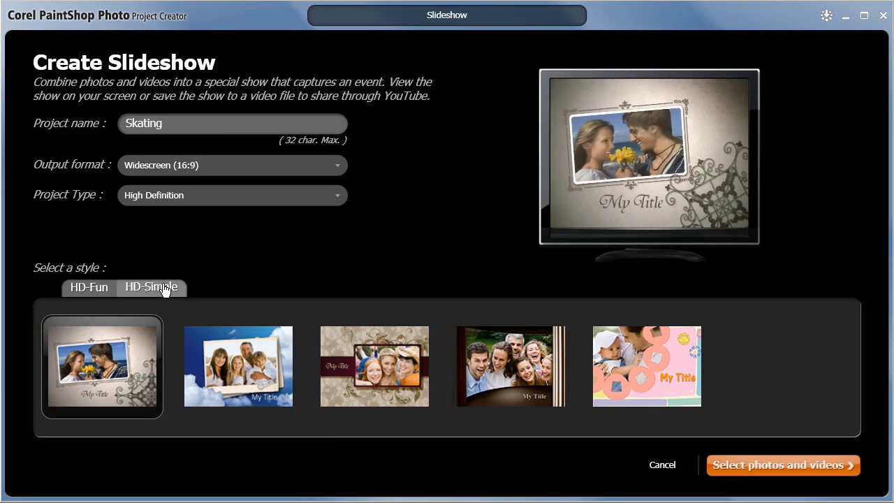
click(151, 286)
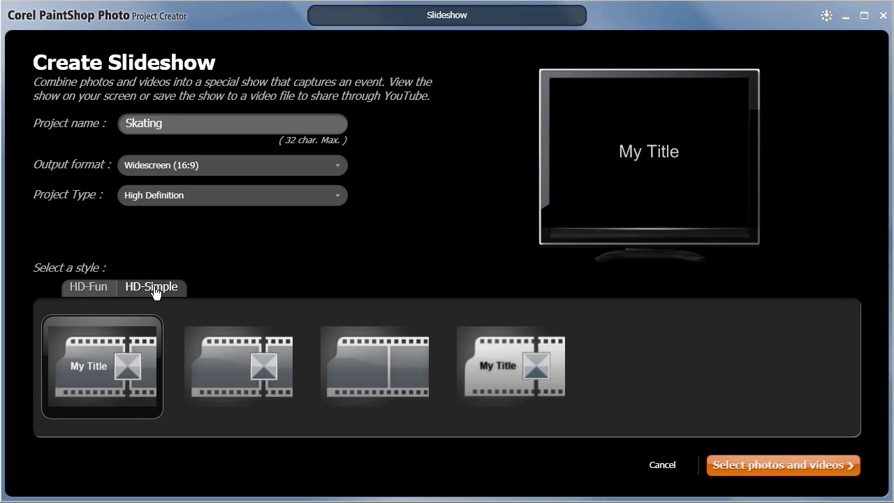
click(102, 366)
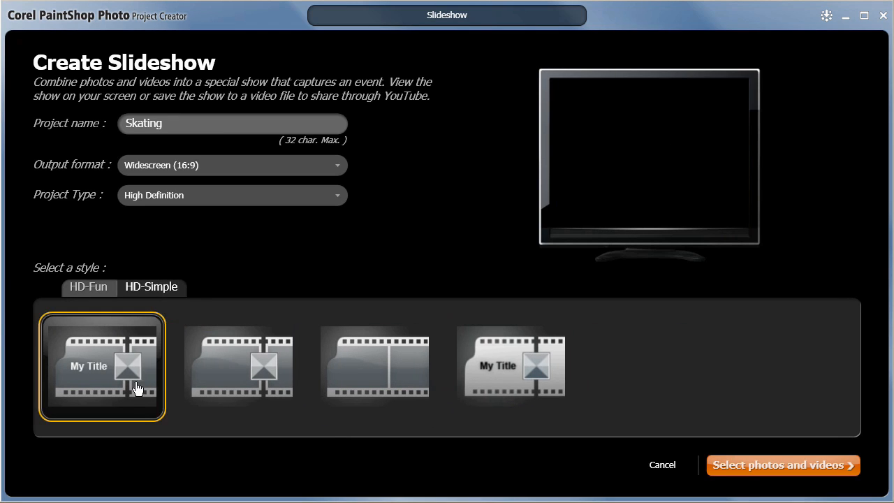
click(101, 366)
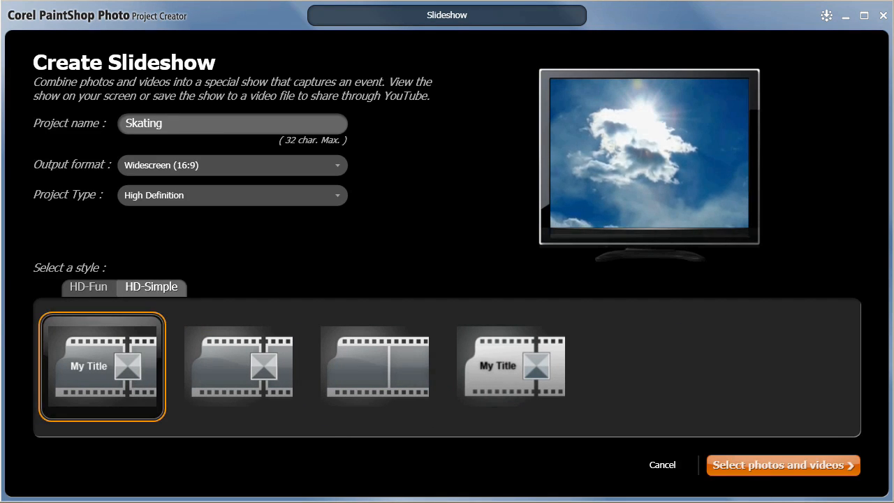
click(782, 465)
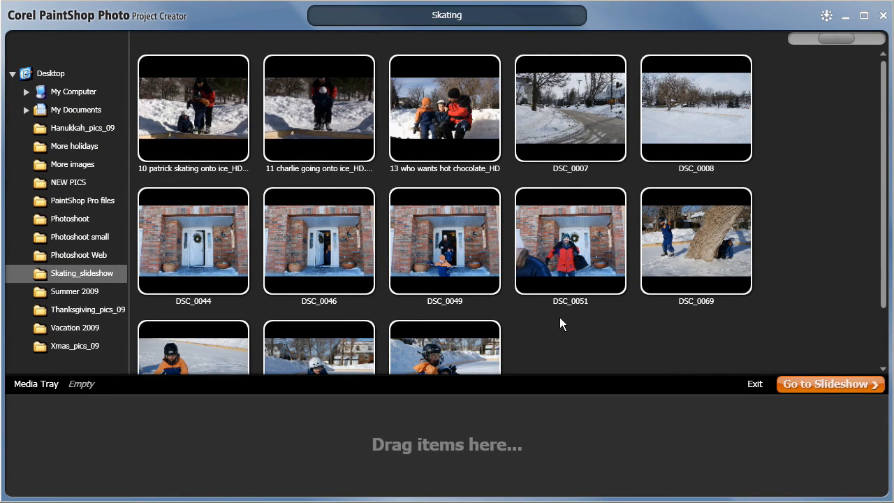
Add all 13 Skating_slideshow thumbnails to the Media Tray and go to the slideshow editor
click(193, 108)
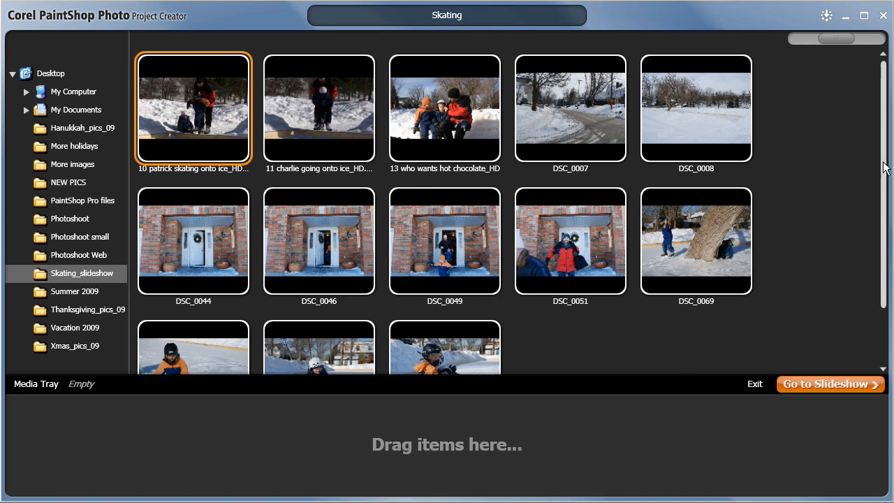
scroll(down, 3)
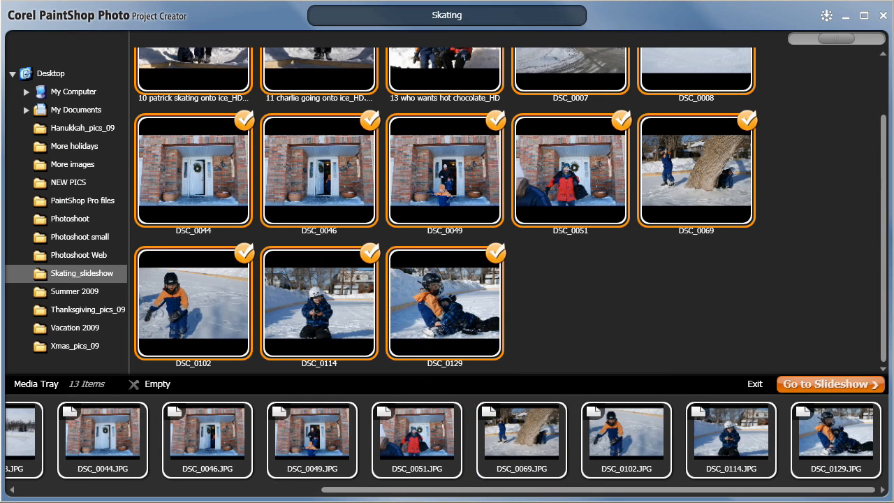
click(830, 384)
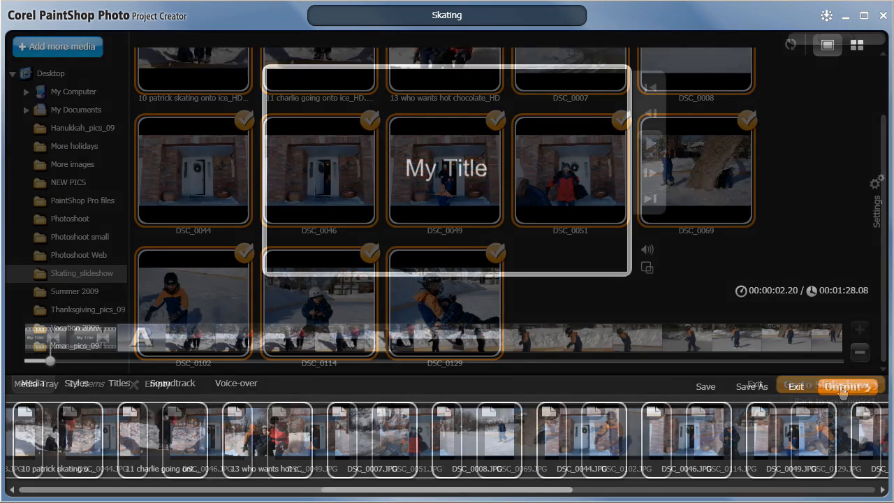
Move the three video clips after DSC_0069, ending with the hot chocolate clip
click(827, 45)
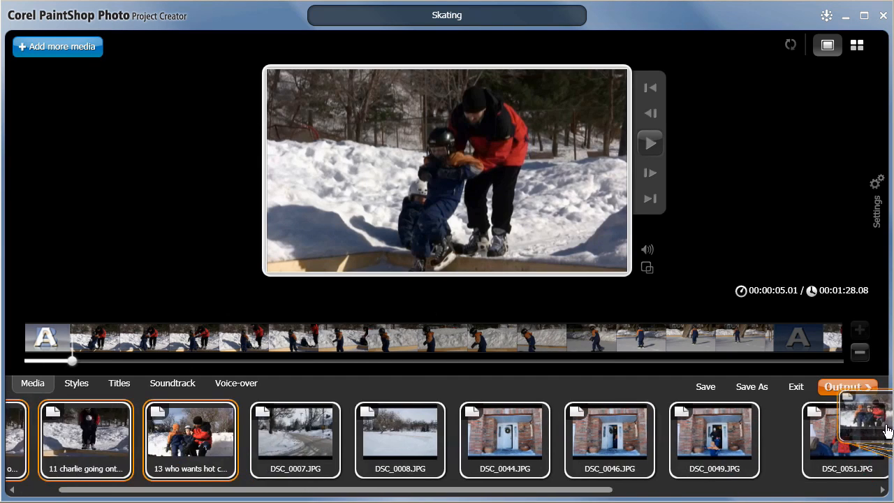
scroll(right, 3)
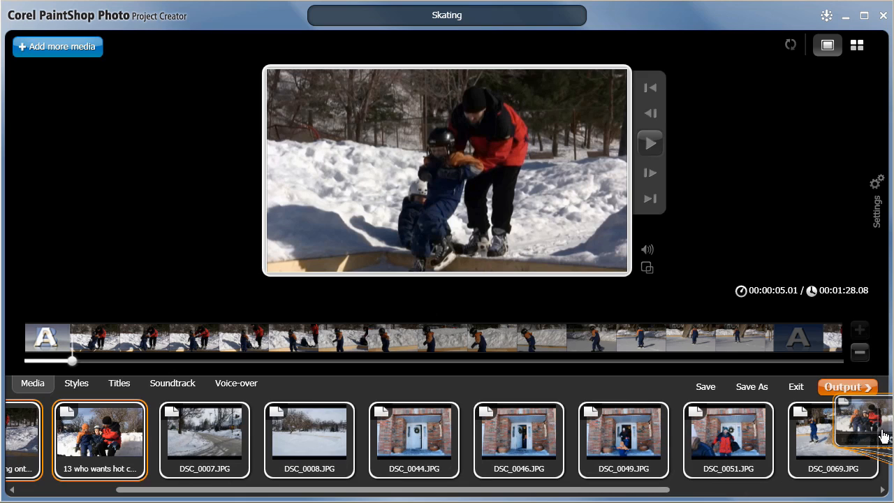
scroll(right, 3)
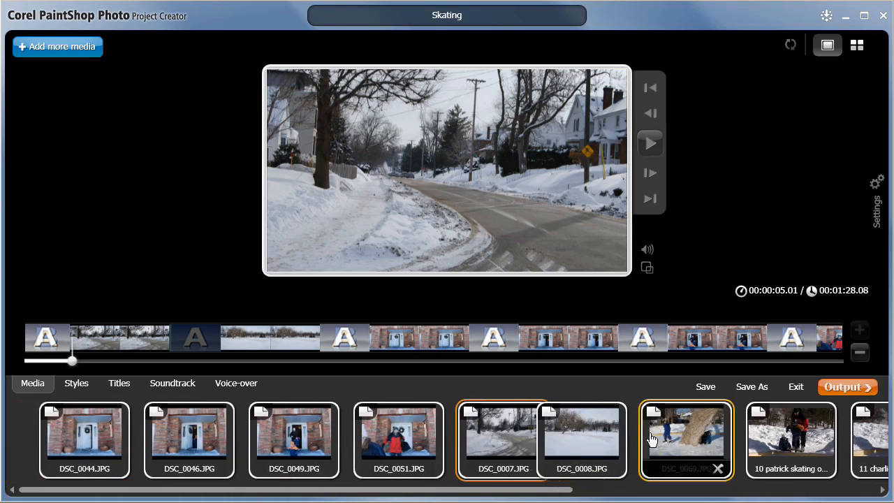
click(649, 143)
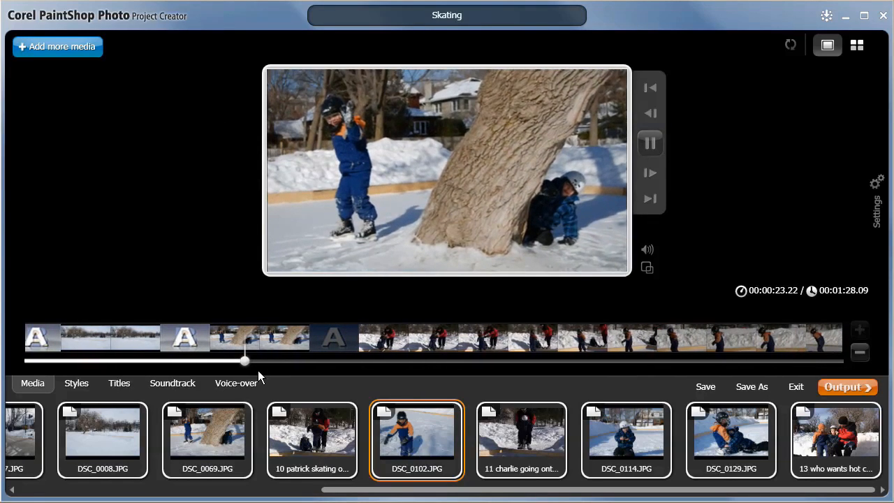
drag(244, 361, 262, 361)
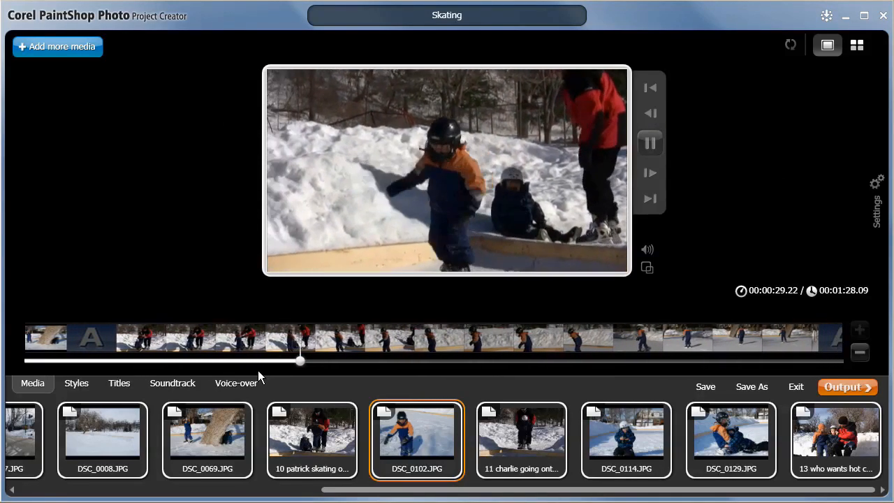
Title the opening 'Skating Time!' and add piano_tune.wav as the soundtrack
click(119, 383)
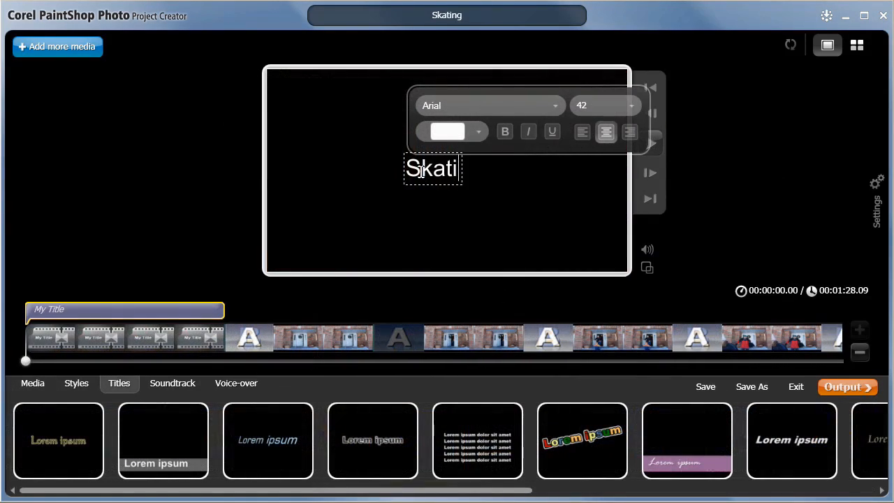
text(ng Time!)
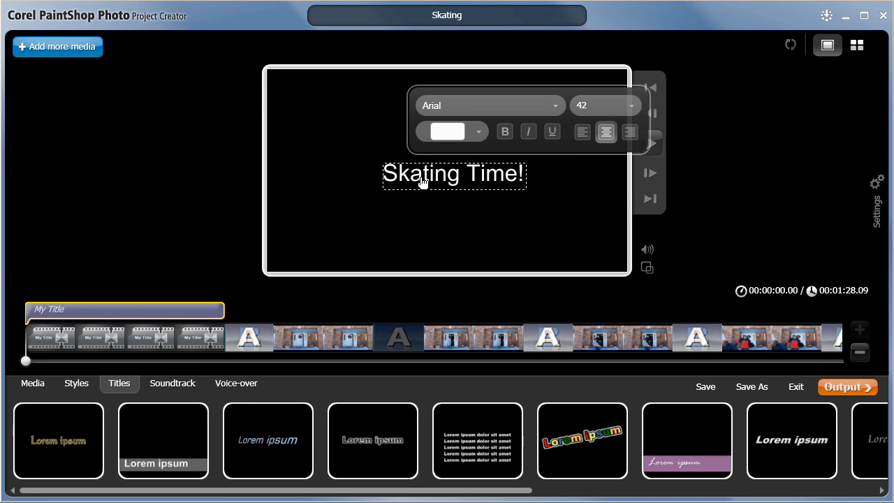
click(172, 383)
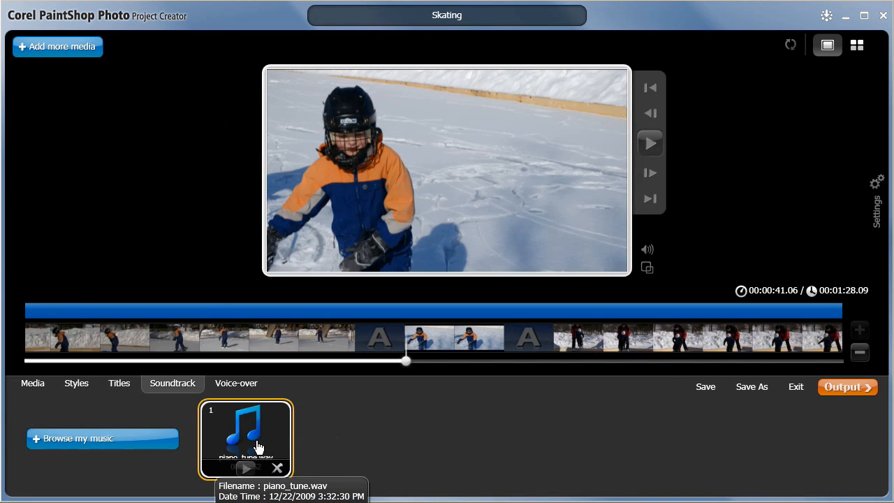
mouse_move(414, 447)
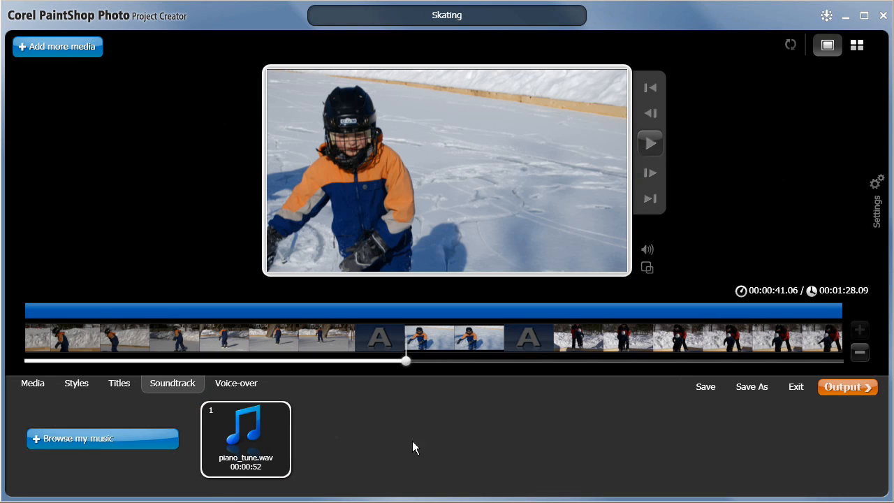
click(236, 383)
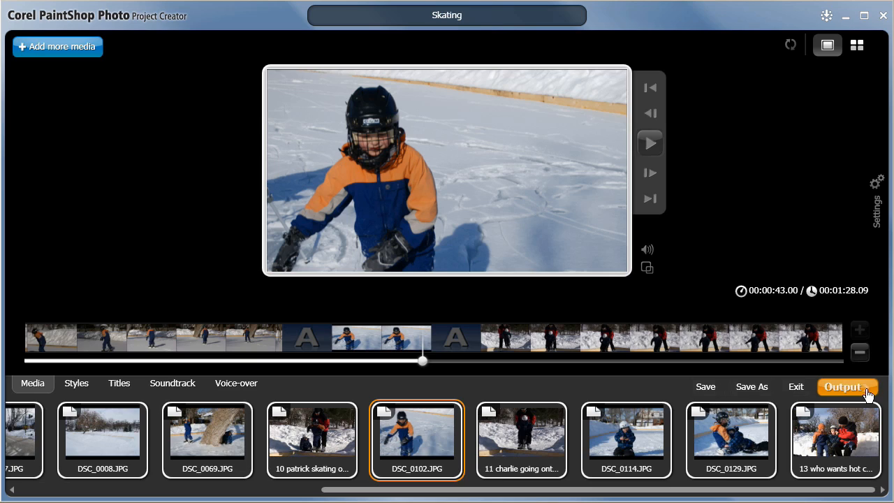
Open the Output Slideshow page with File, YouTube, Facebook and Flickr choices
click(845, 386)
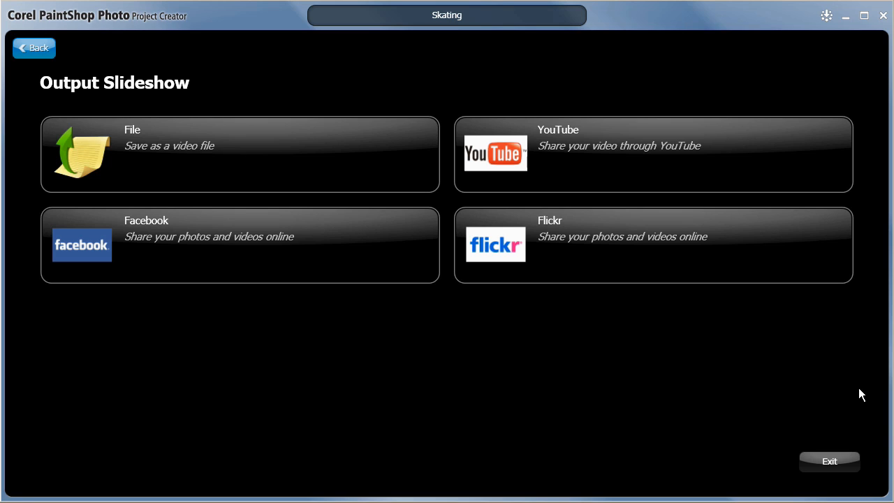
mouse_move(149, 165)
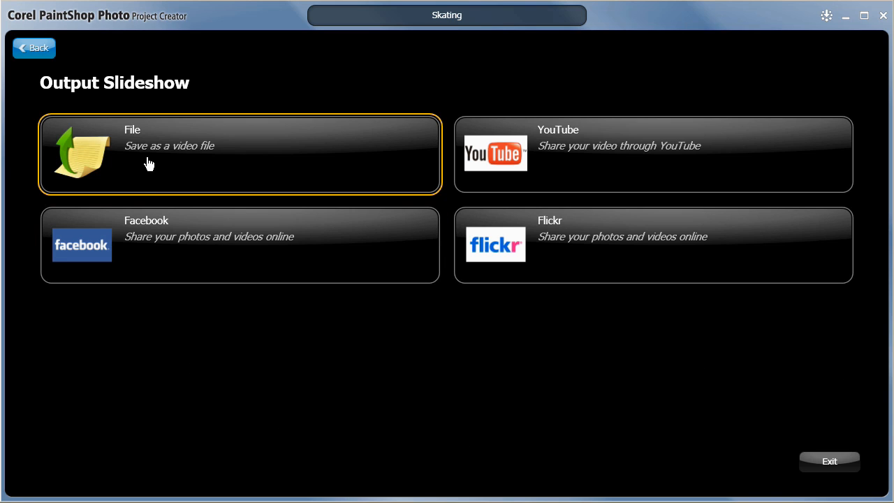
Choose saving as a video file and set the video format to WMV
click(239, 153)
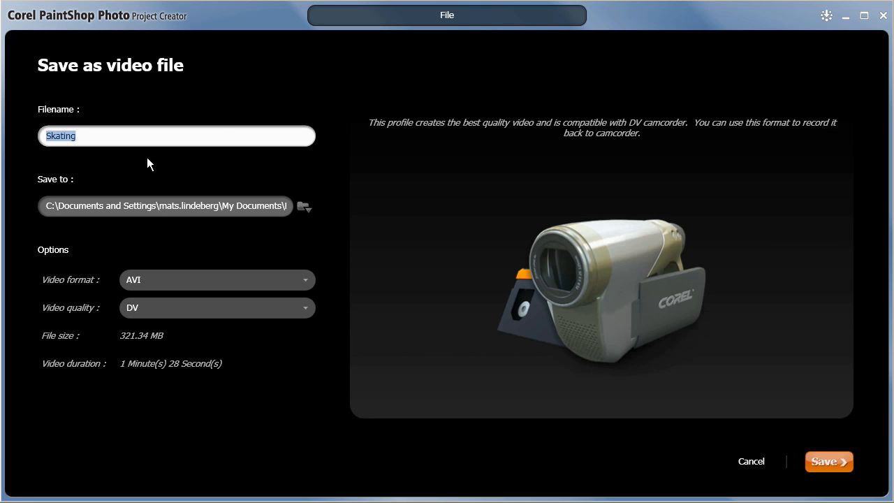
mouse_move(306, 285)
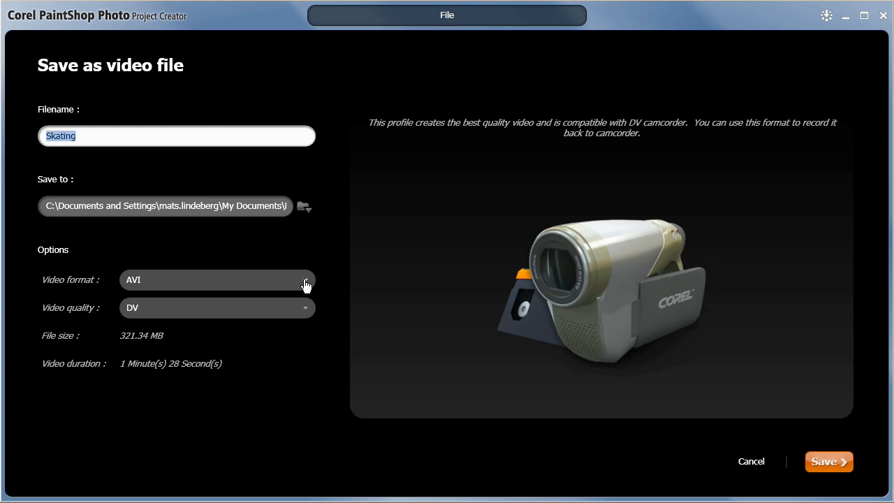
click(304, 280)
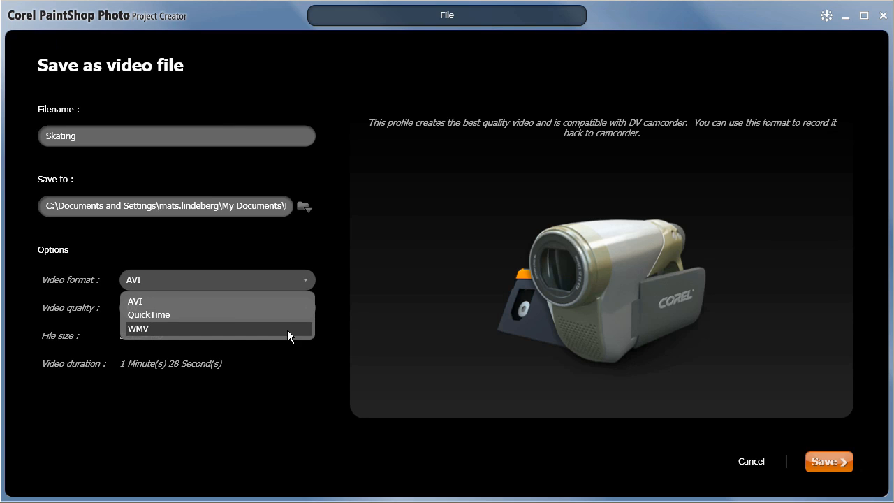
click(138, 329)
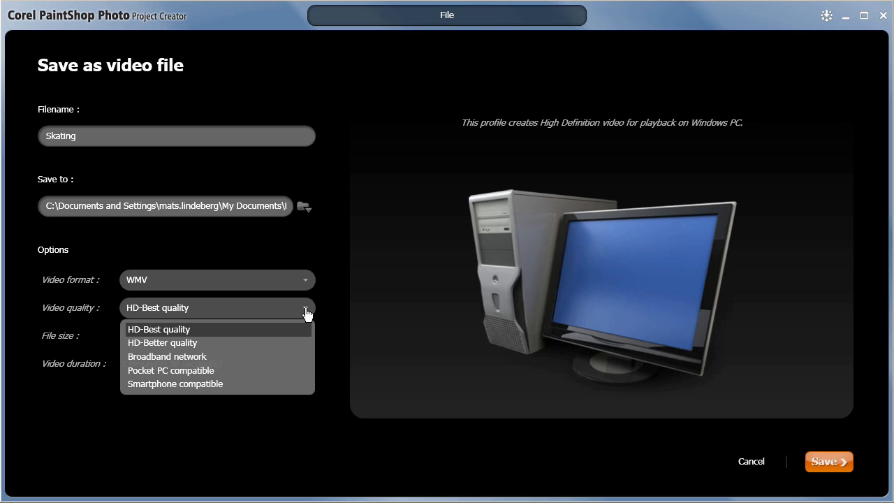